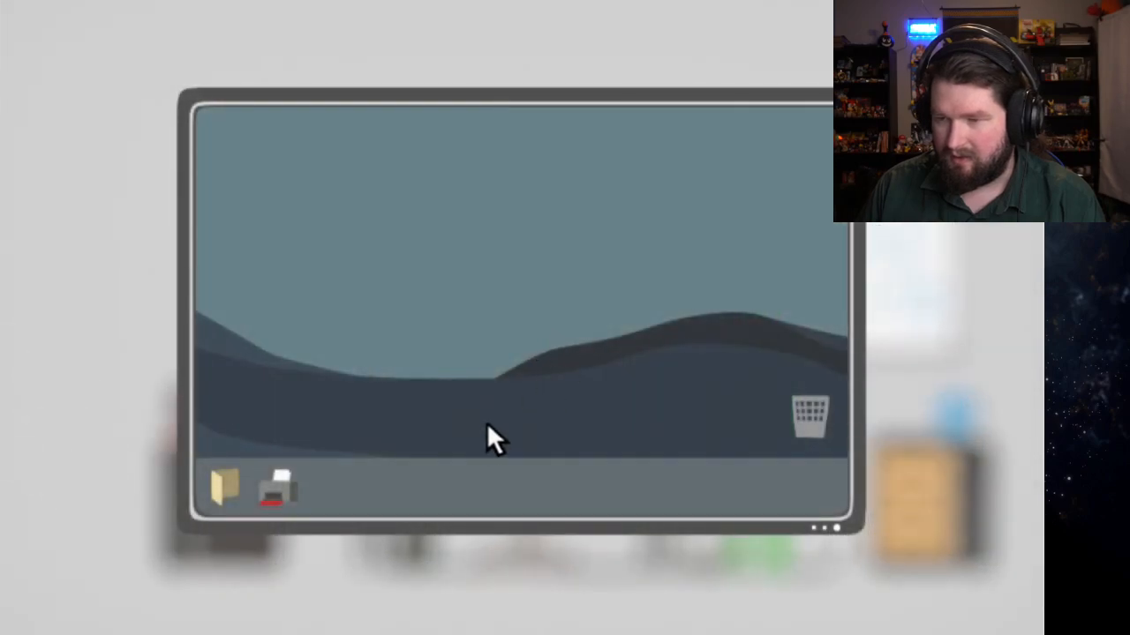
Step: Leave the computer desktop and return to the office scene beside the desk phone
{"action": "left_click", "coordinate": [278, 491]}
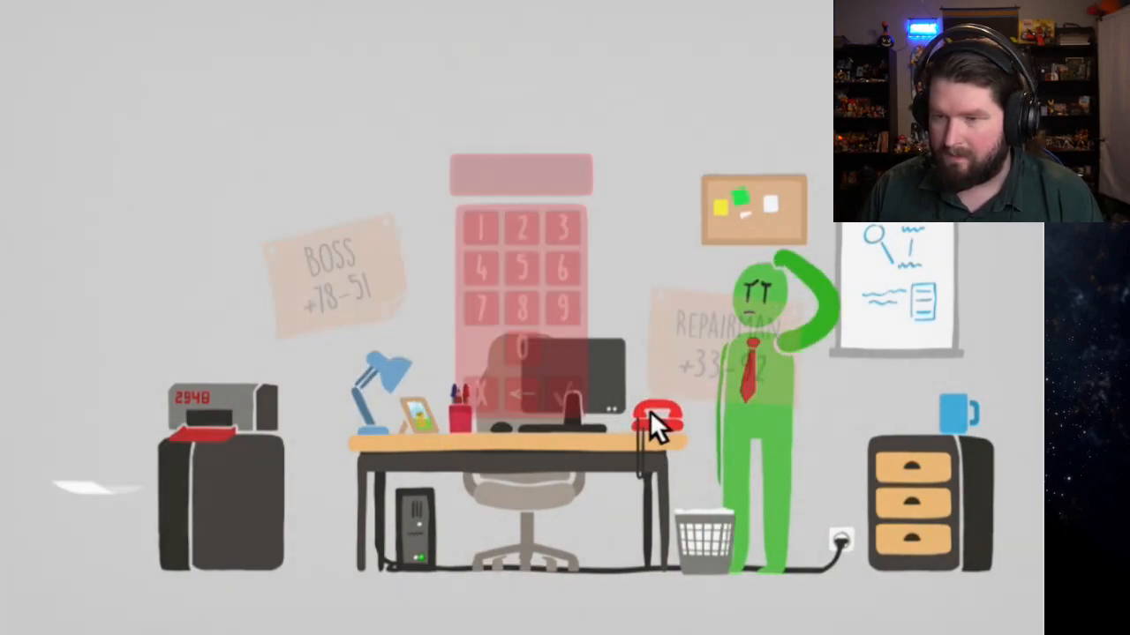
Step: Pick up the desk phone and dial the boss's number 78-51
{"action": "left_click", "coordinate": [657, 420]}
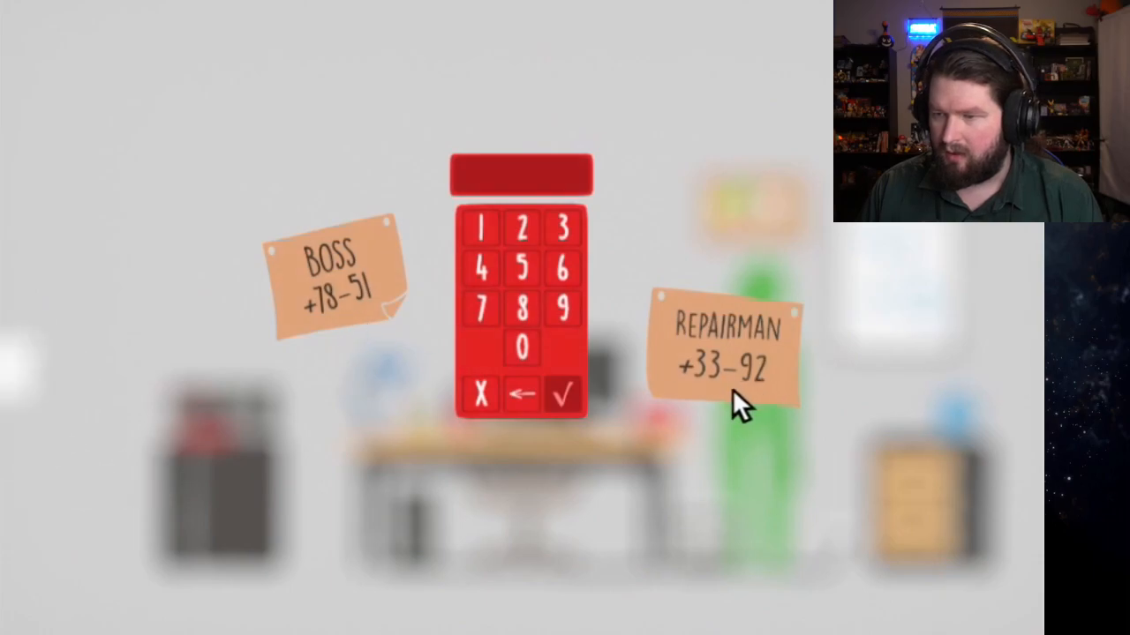
{"action": "left_click", "coordinate": [521, 268]}
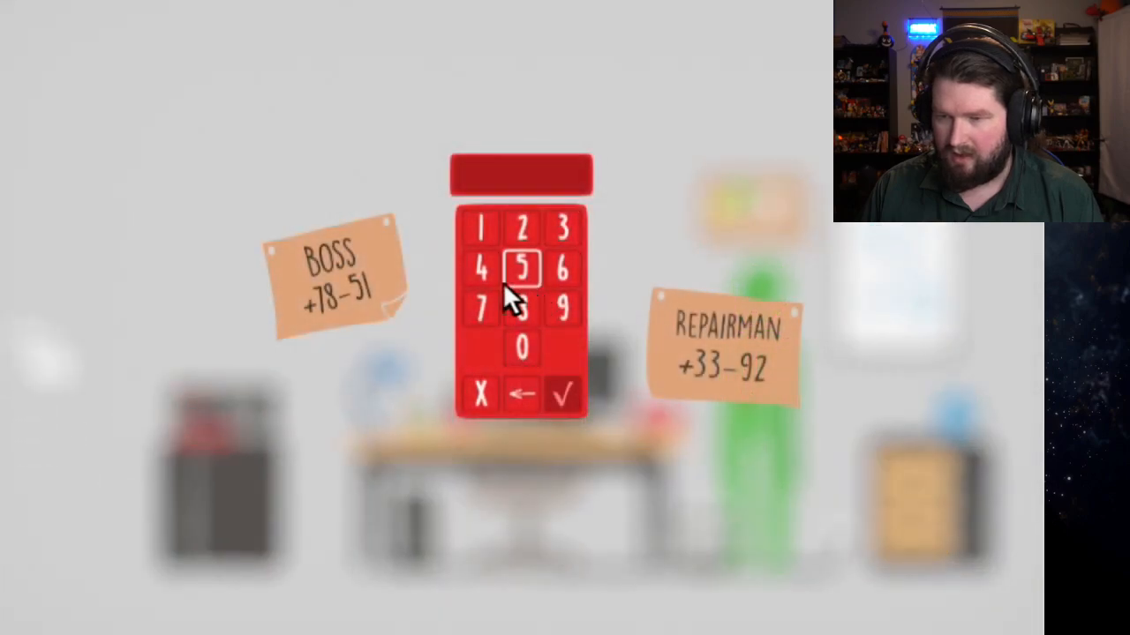
{"action": "left_click", "coordinate": [522, 309]}
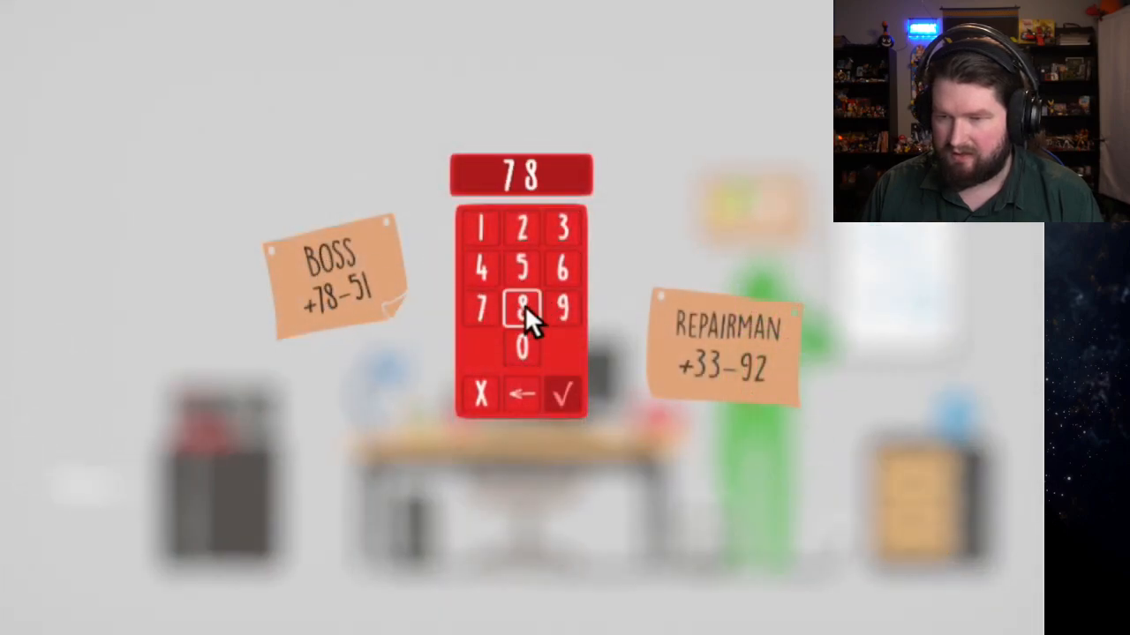
{"action": "left_click", "coordinate": [561, 395]}
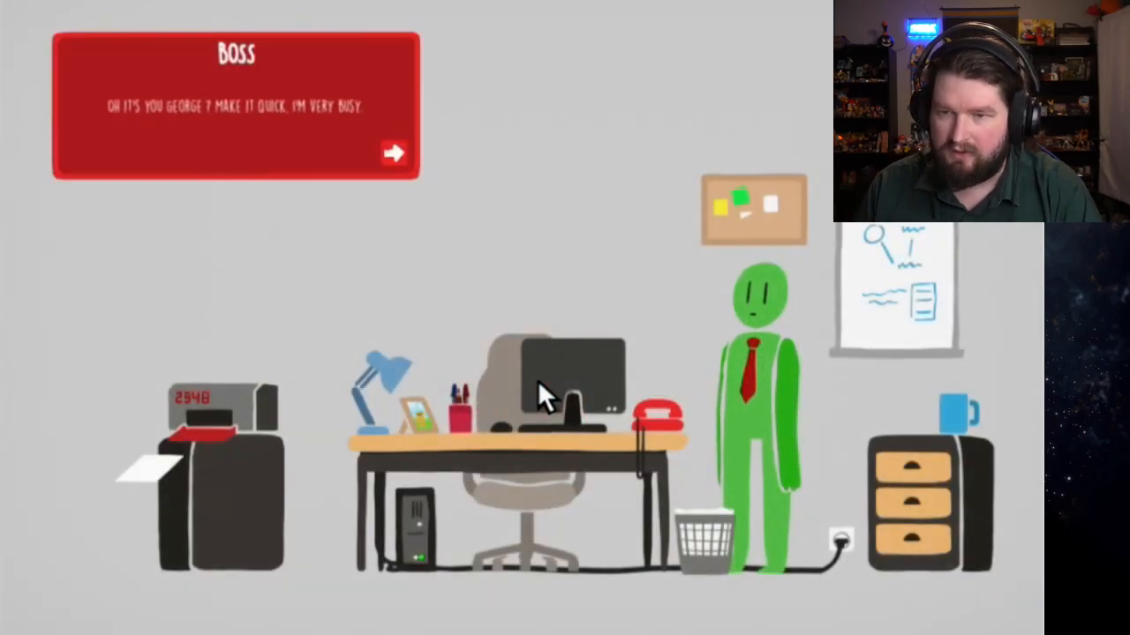
{"action": "mouse_move", "coordinate": [283, 156]}
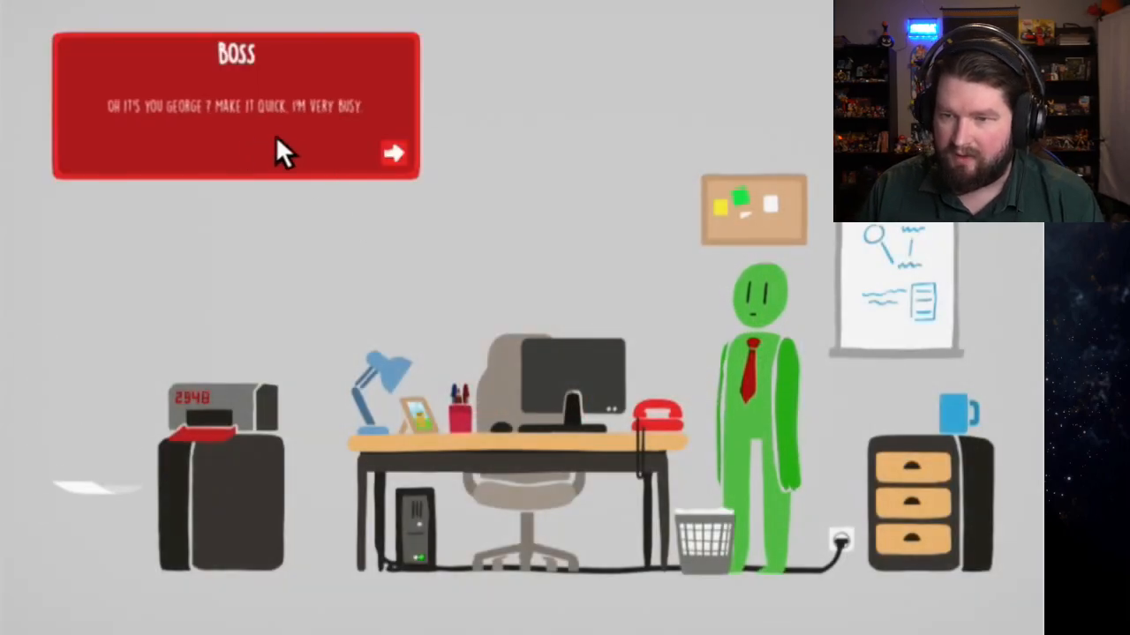
Step: Get through the boss's brief 'make it quick' reply and return to the keypad
{"action": "left_click", "coordinate": [394, 152]}
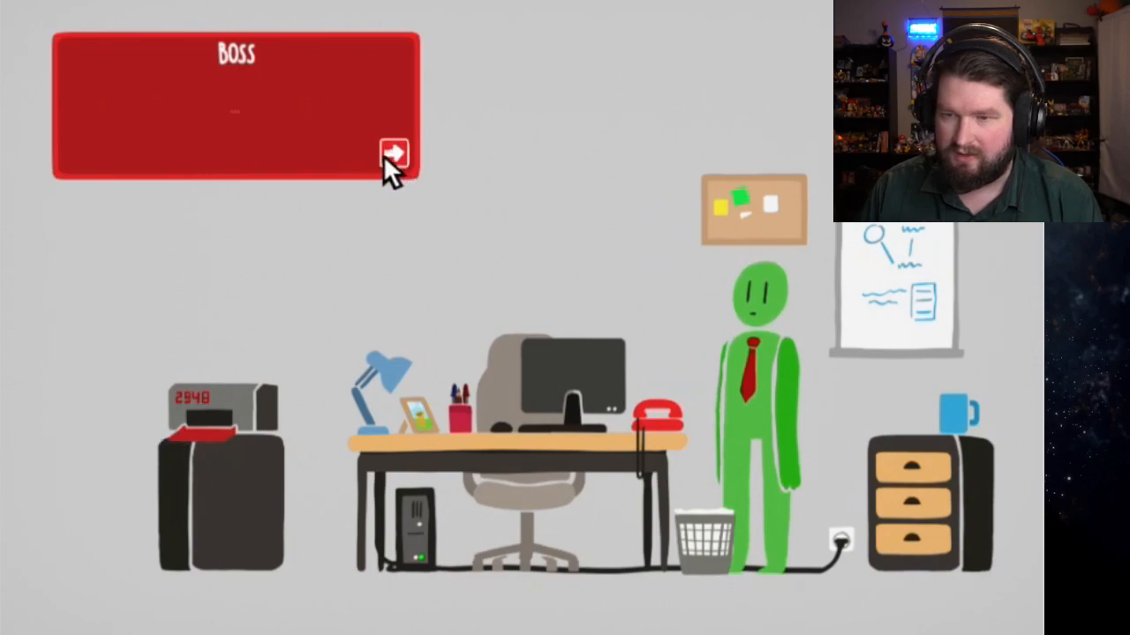
{"action": "left_click", "coordinate": [395, 150]}
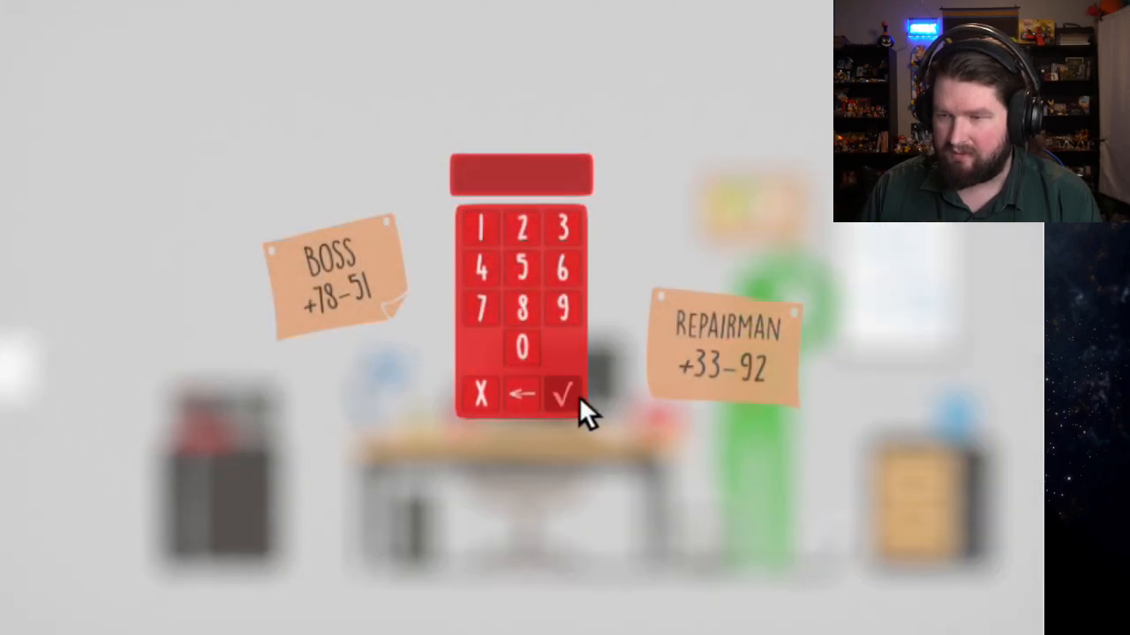
Step: Dial the repairman's number 33-92 and hear his haunted-printer complaint about 2848
{"action": "left_click", "coordinate": [563, 394]}
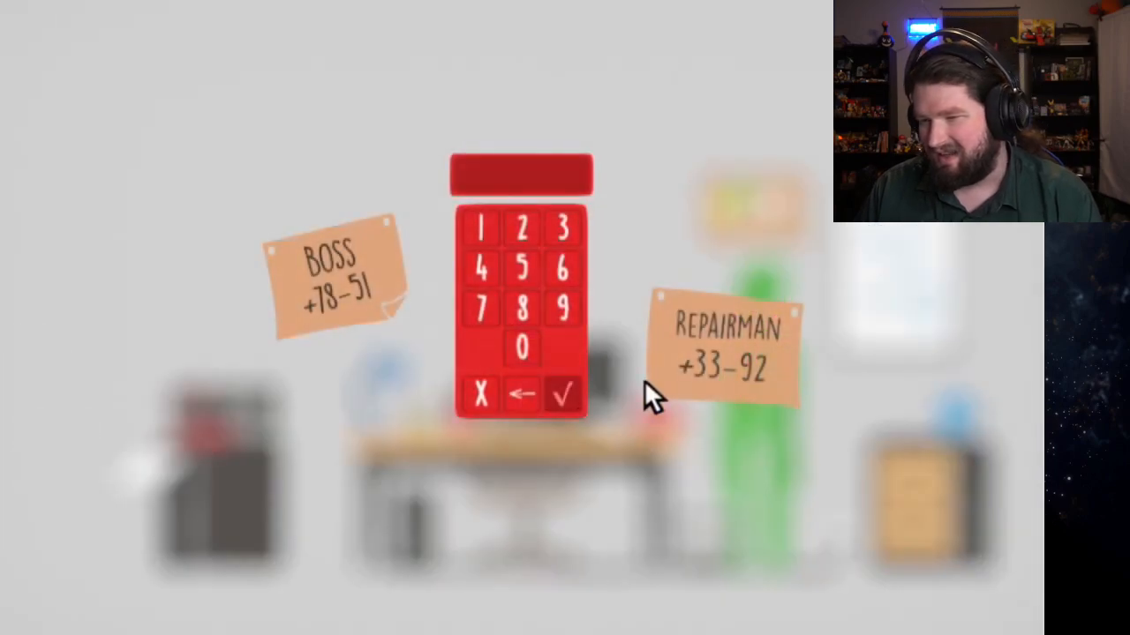
{"action": "left_click", "coordinate": [521, 230]}
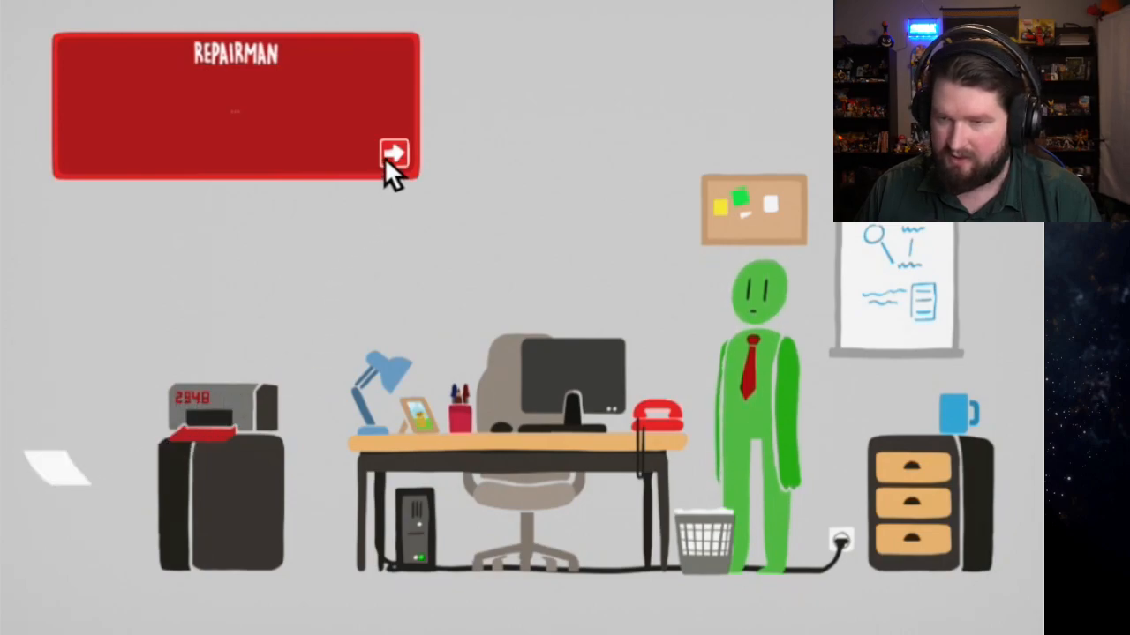
{"action": "left_click", "coordinate": [396, 152]}
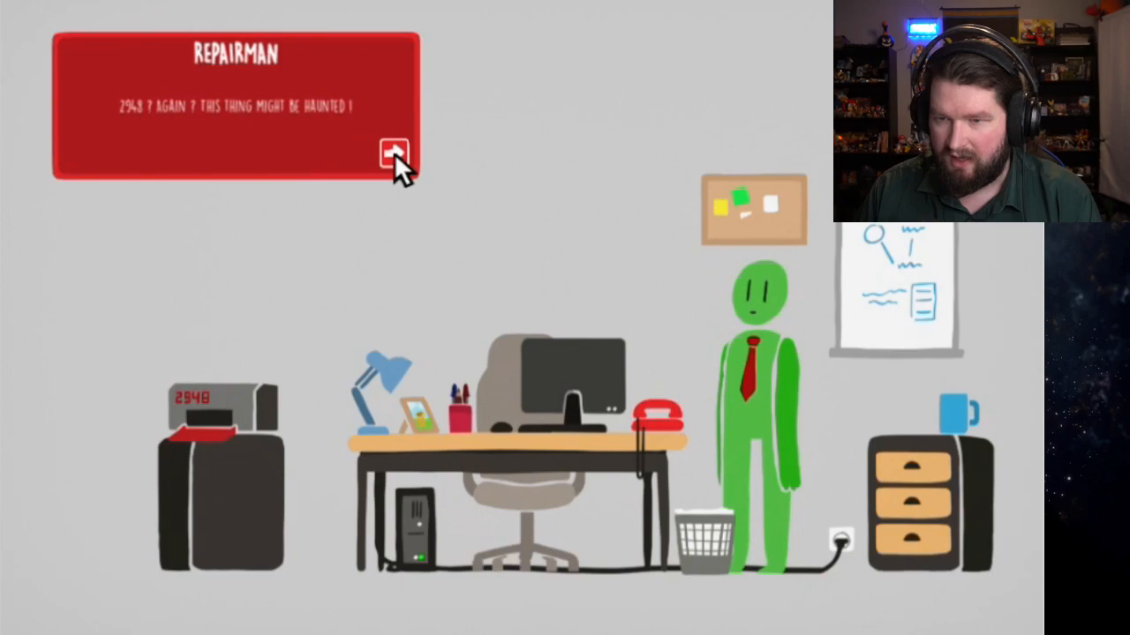
{"action": "left_click", "coordinate": [395, 152]}
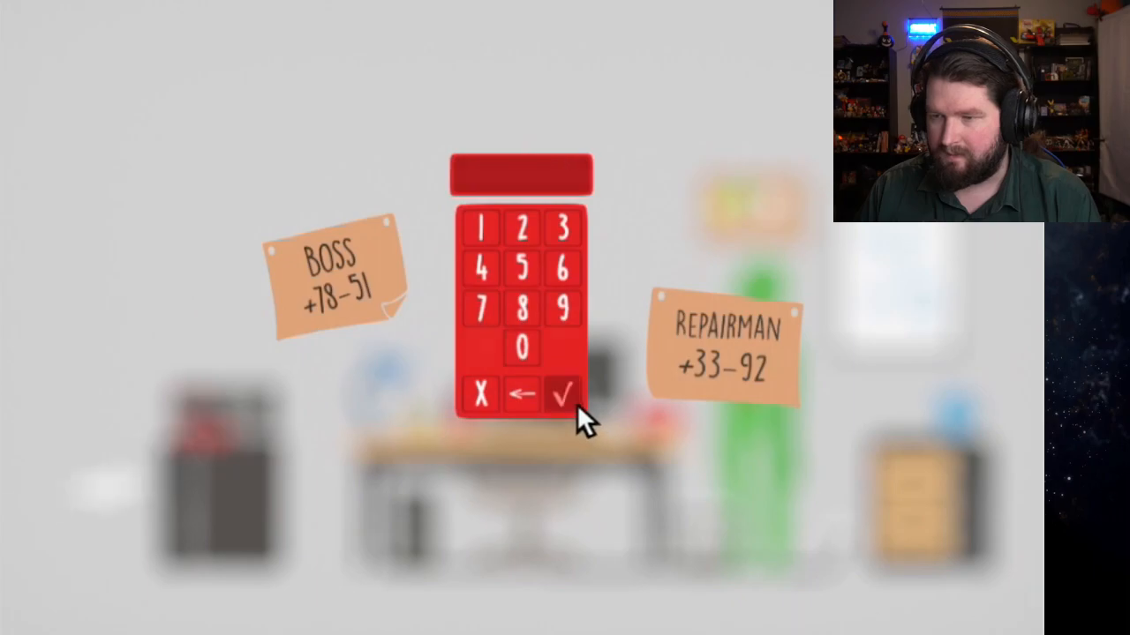
{"action": "left_click", "coordinate": [563, 394]}
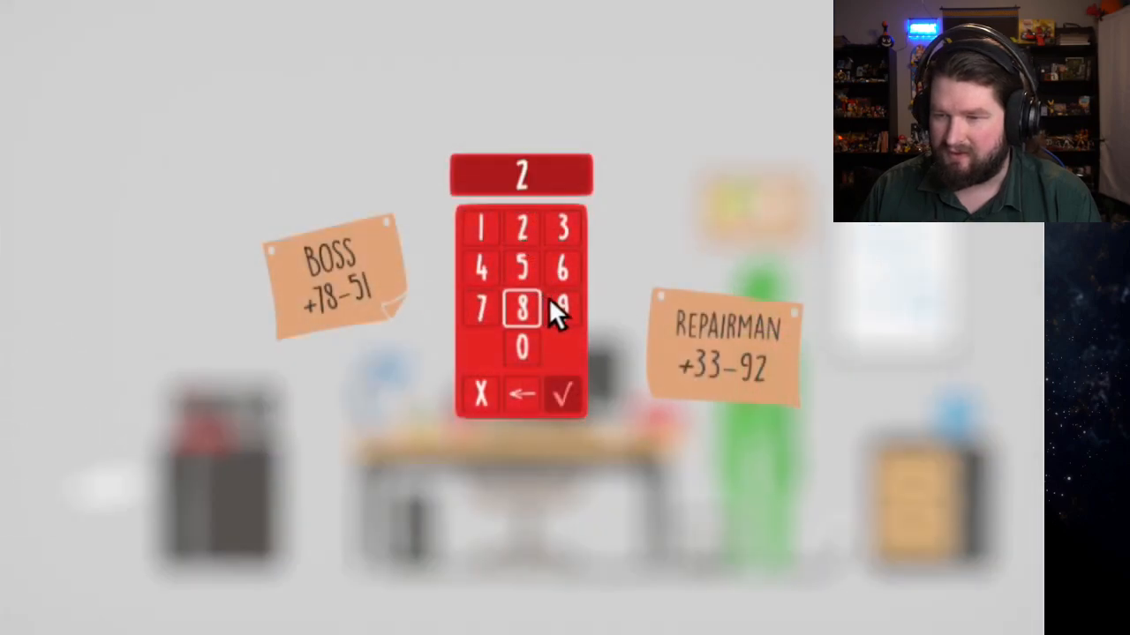
{"action": "left_click", "coordinate": [563, 392]}
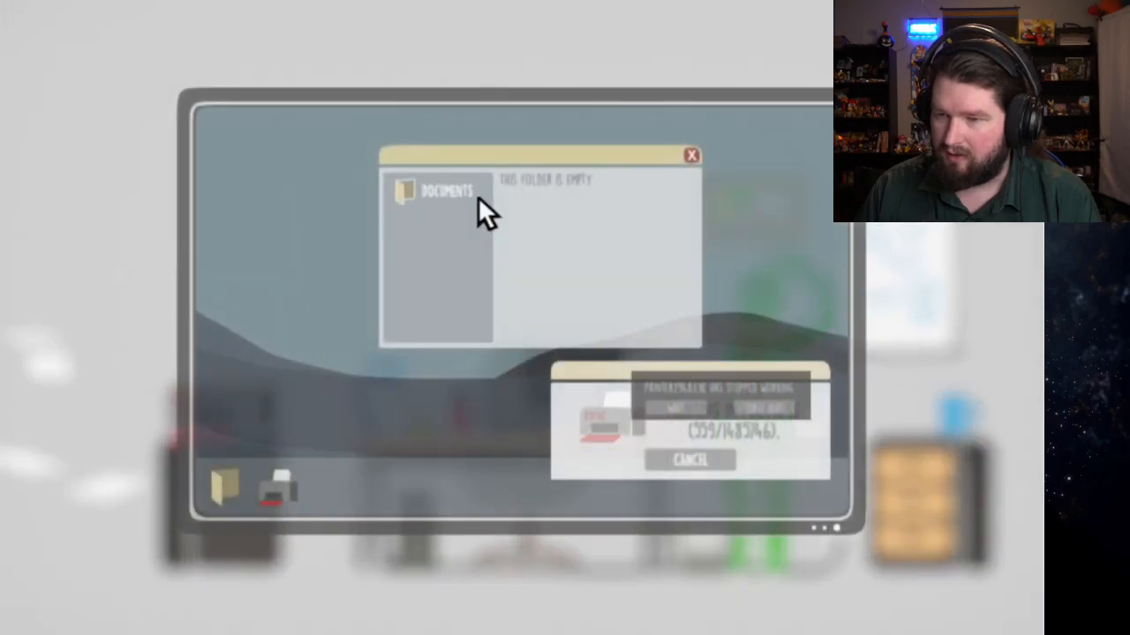
{"action": "left_click", "coordinate": [692, 155]}
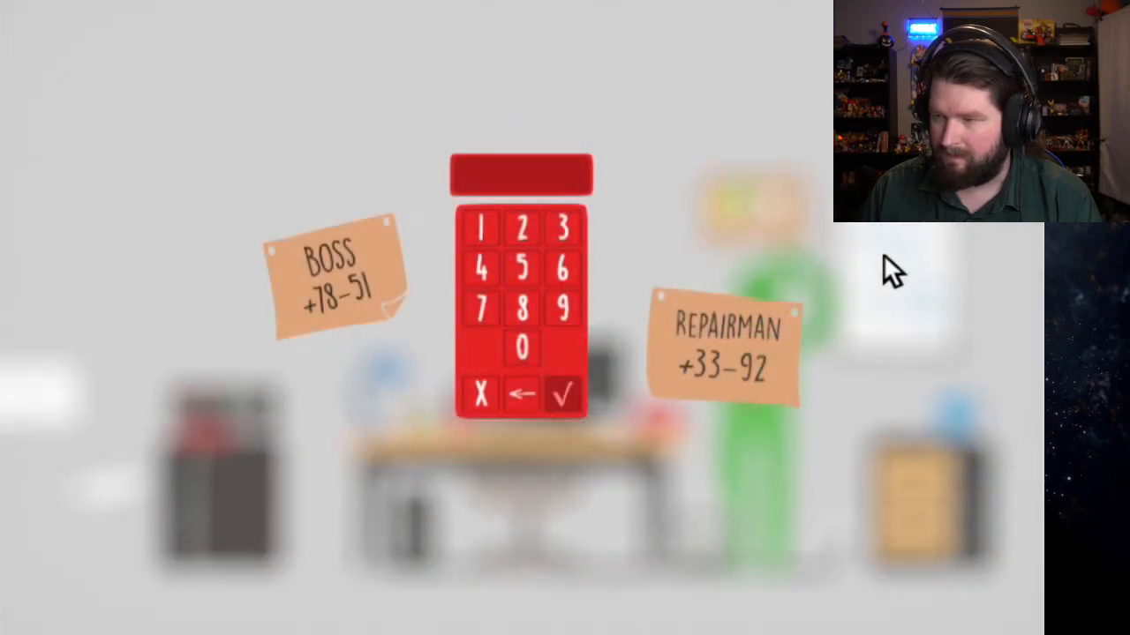
Step: Dial 3392 and place the call
{"action": "left_click", "coordinate": [520, 227]}
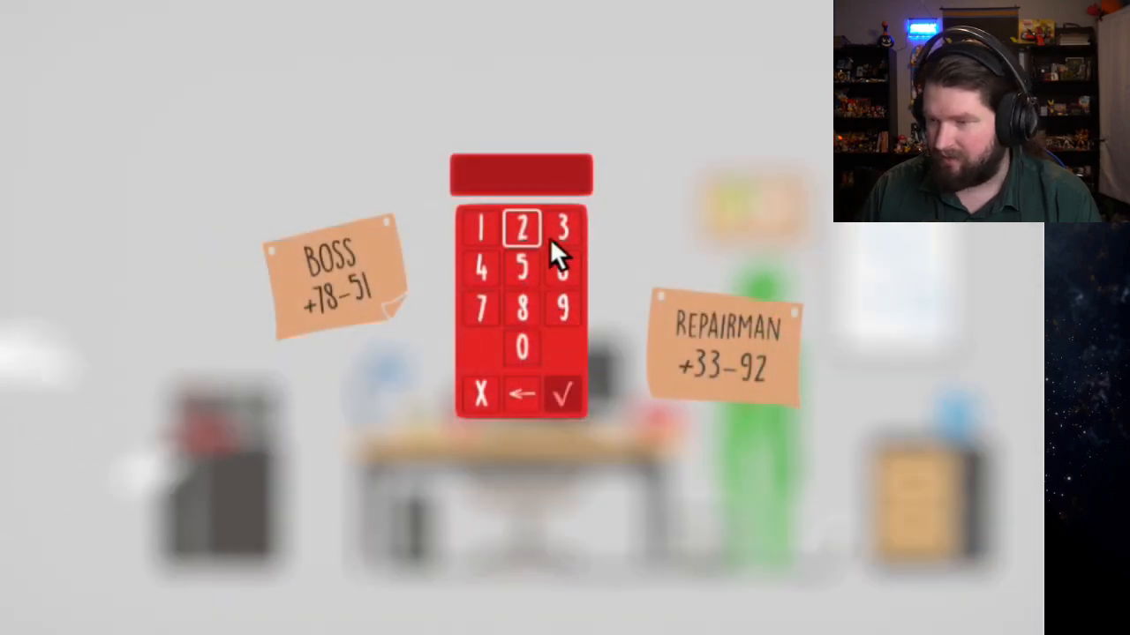
{"action": "left_click", "coordinate": [562, 395]}
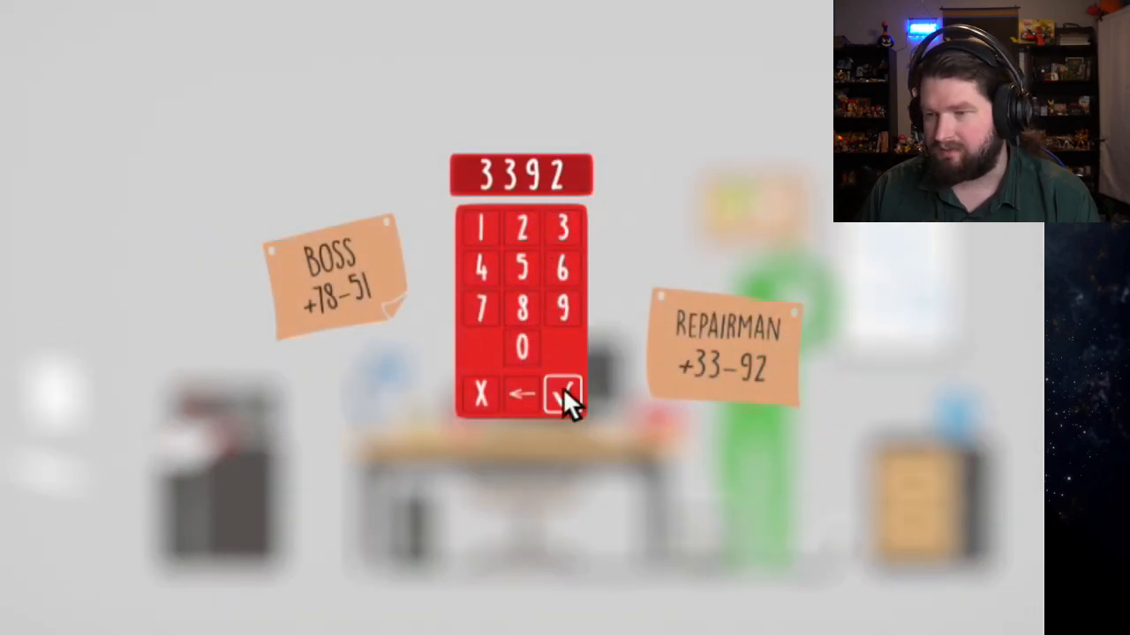
{"action": "left_click", "coordinate": [561, 395]}
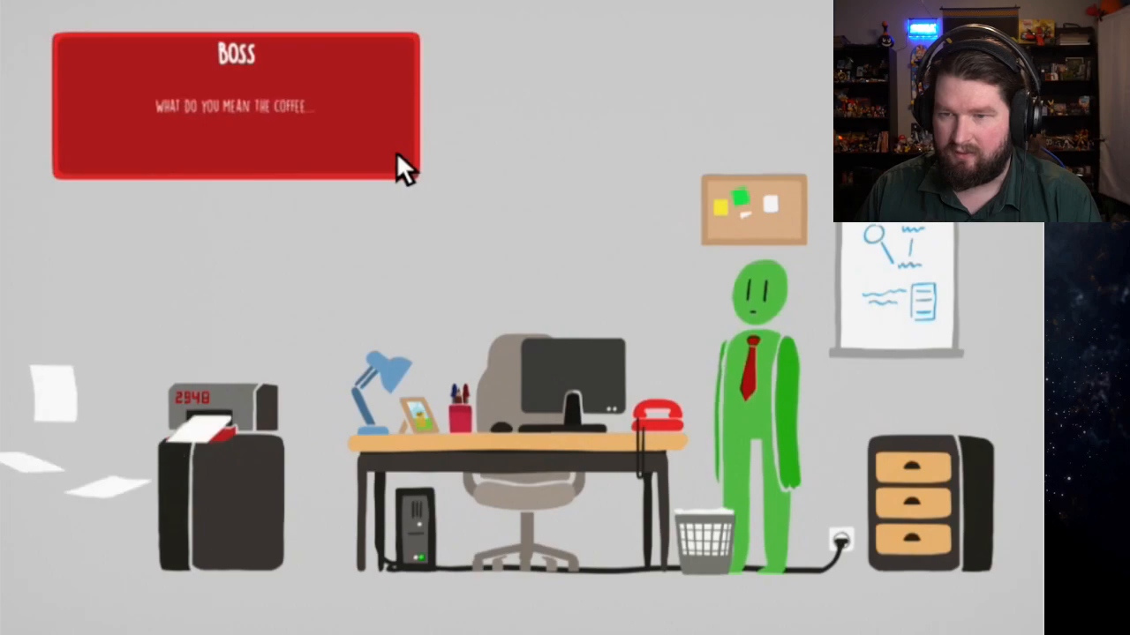
Step: Get through the boss's dialogue revealing the USB key in the drawer shuts the printer down
{"action": "left_click", "coordinate": [396, 156]}
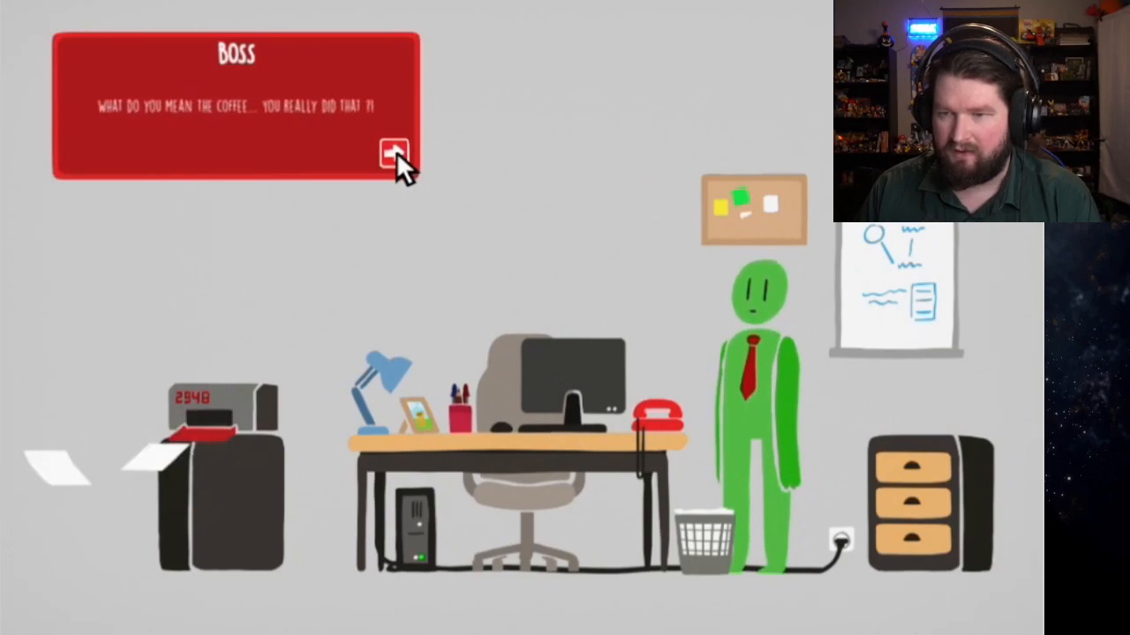
{"action": "left_click", "coordinate": [394, 152]}
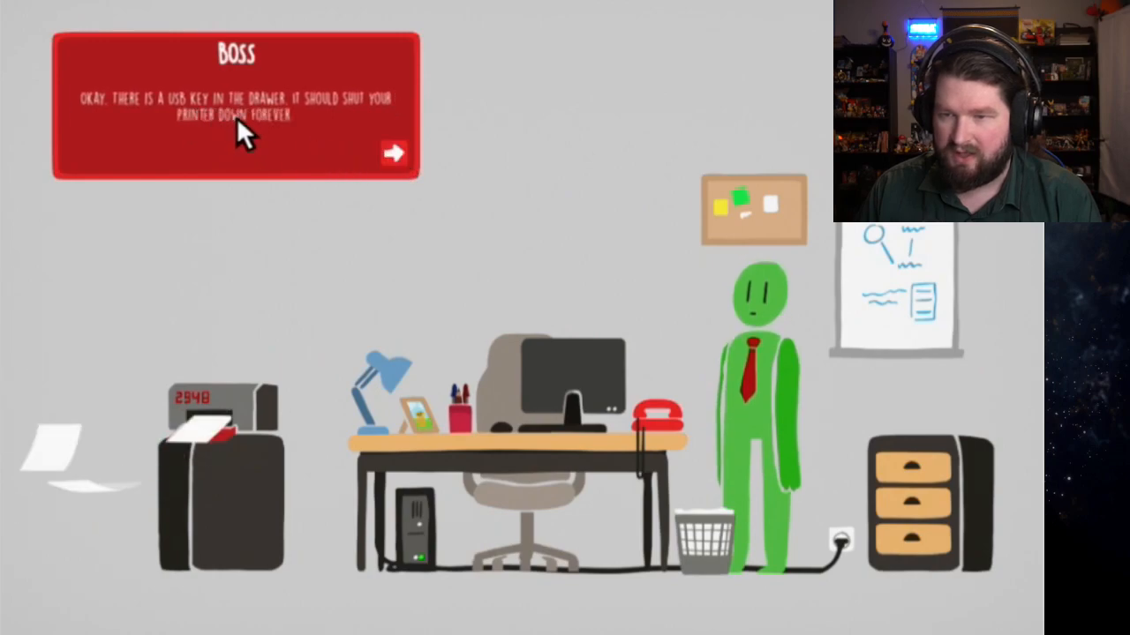
{"action": "left_click", "coordinate": [393, 152]}
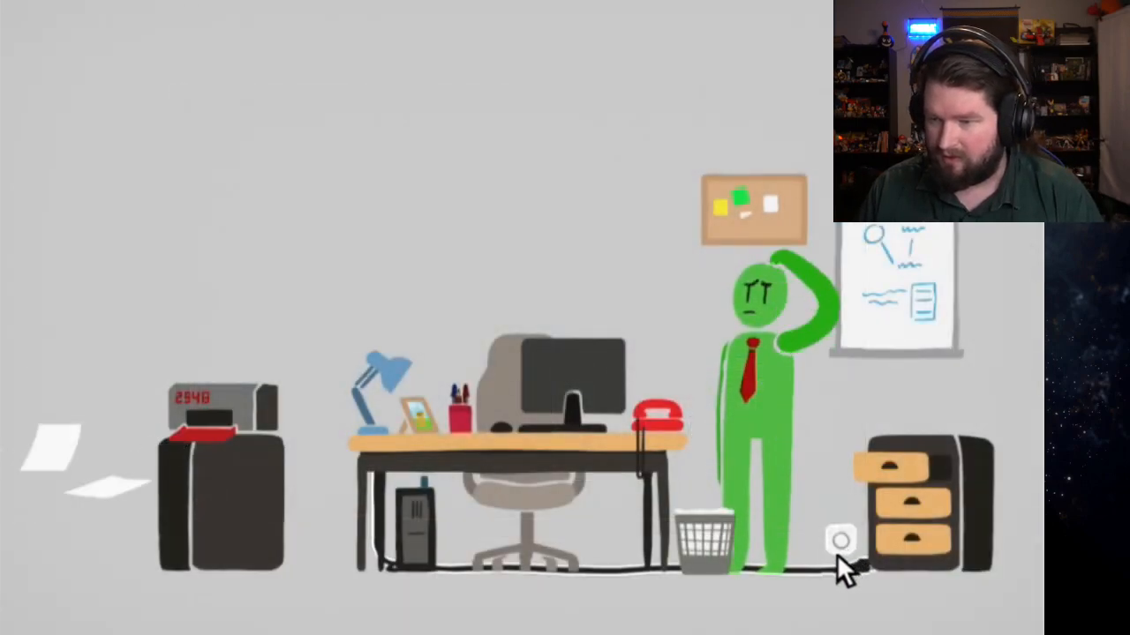
Step: Take the USB key to the computer and browse the USB D: drive's skull file
{"action": "left_click", "coordinate": [841, 539]}
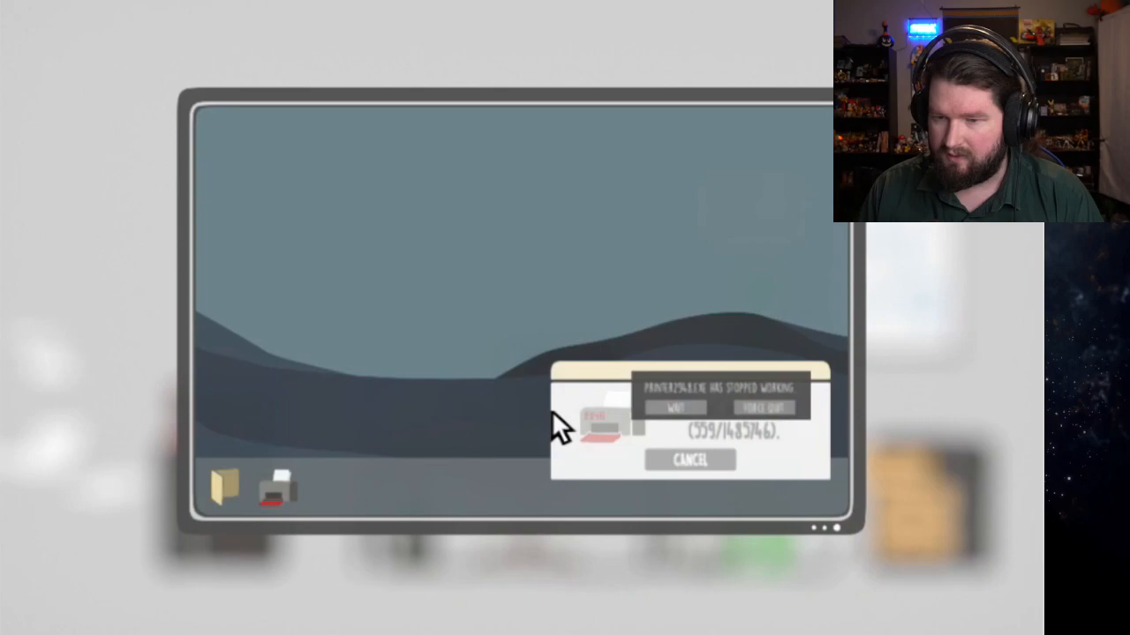
{"action": "left_click", "coordinate": [226, 485]}
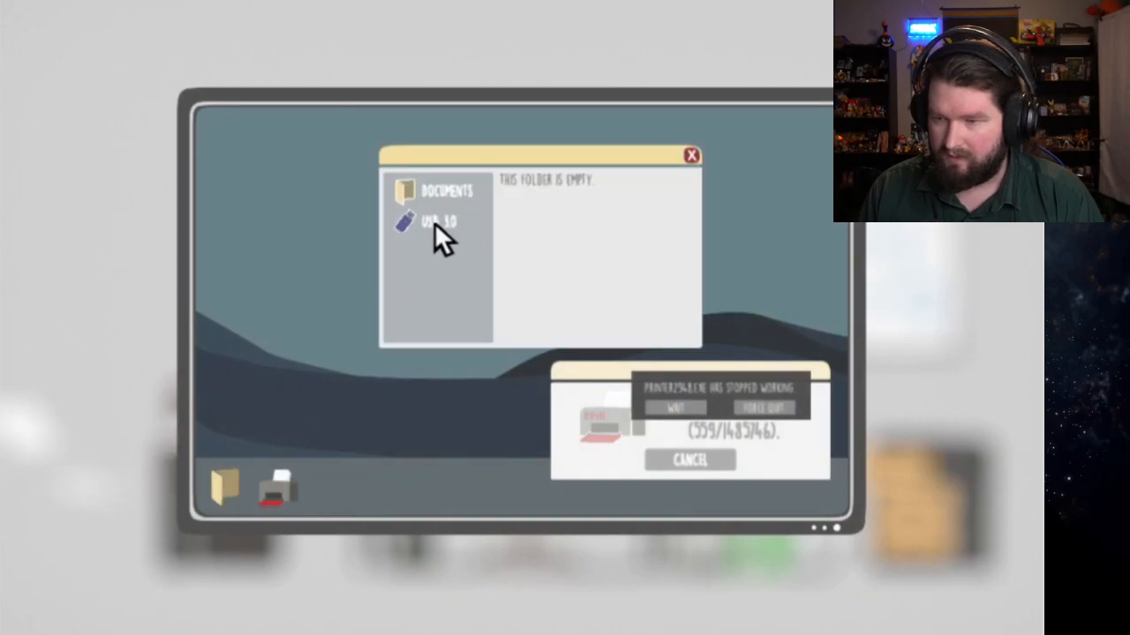
{"action": "left_click", "coordinate": [438, 222]}
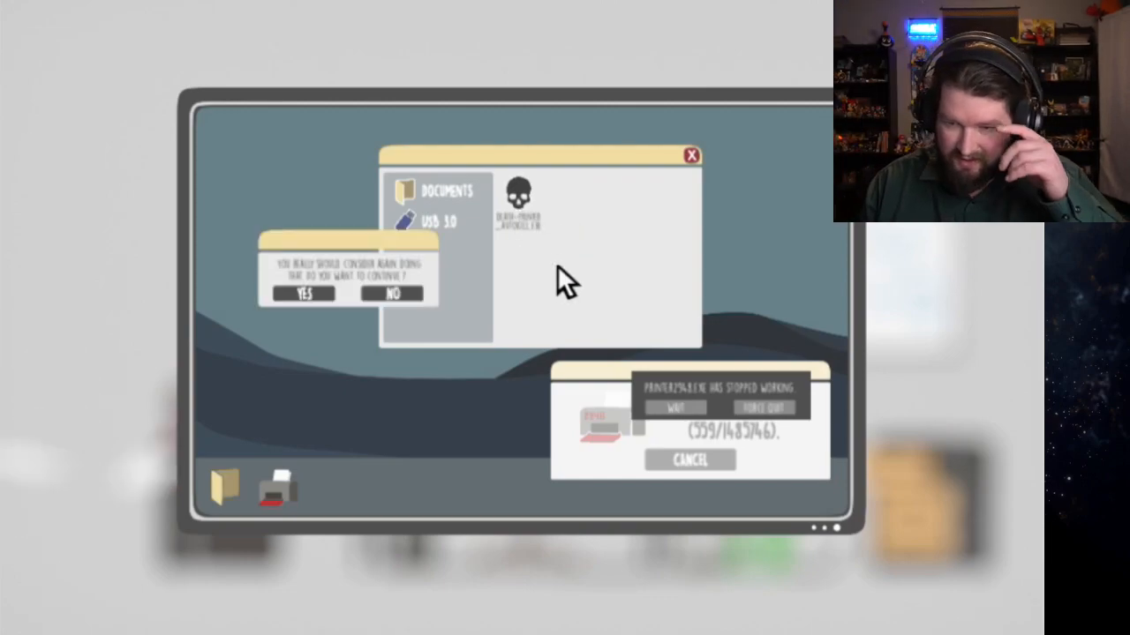
{"action": "mouse_move", "coordinate": [582, 314]}
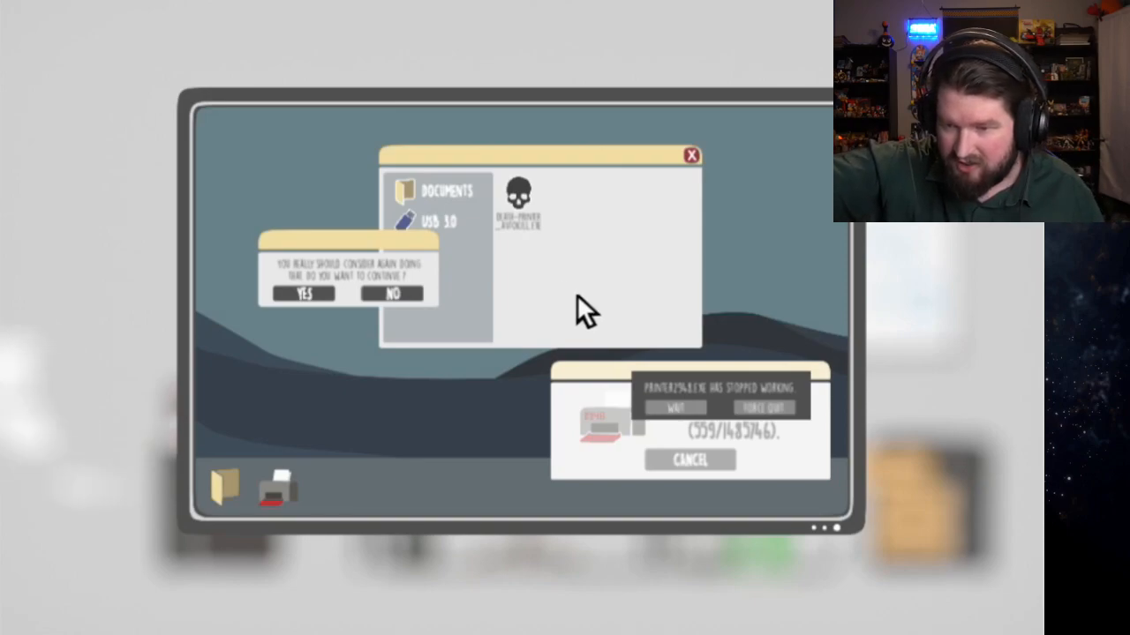
{"action": "mouse_move", "coordinate": [318, 339]}
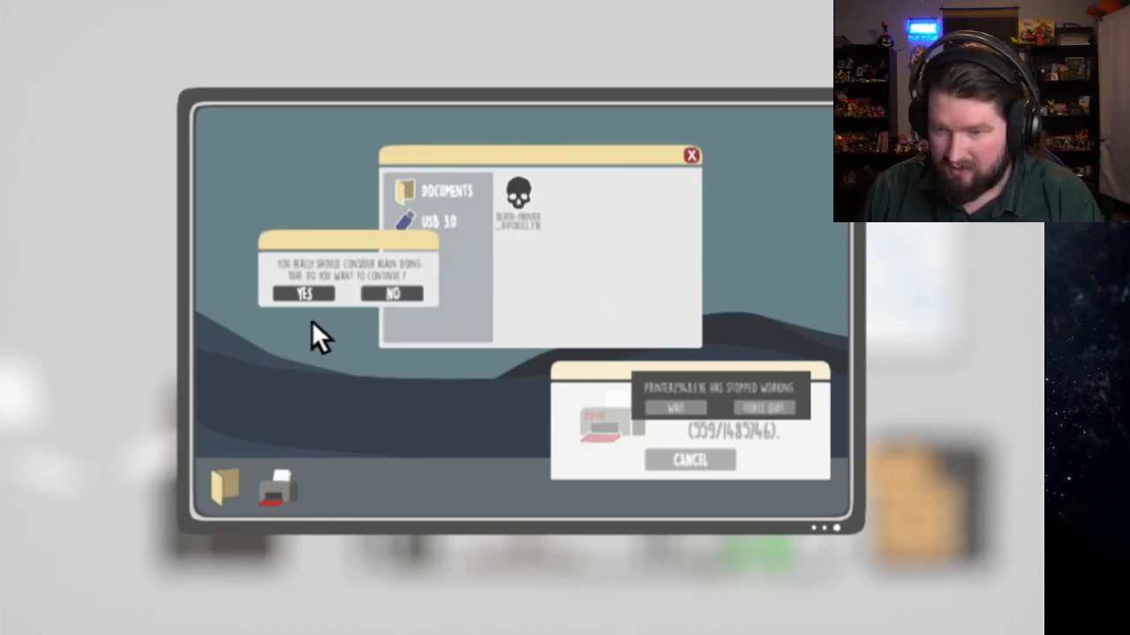
Step: Answer YES to the escalating are-you-sure warnings about running the skull file
{"action": "left_click", "coordinate": [304, 293]}
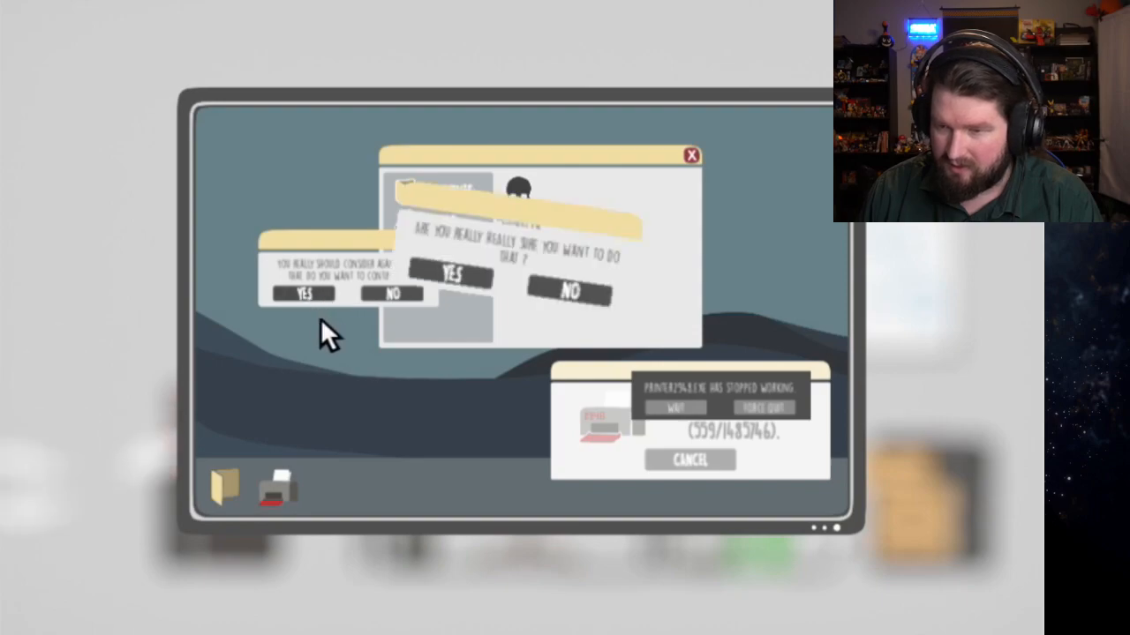
{"action": "left_click", "coordinate": [452, 274]}
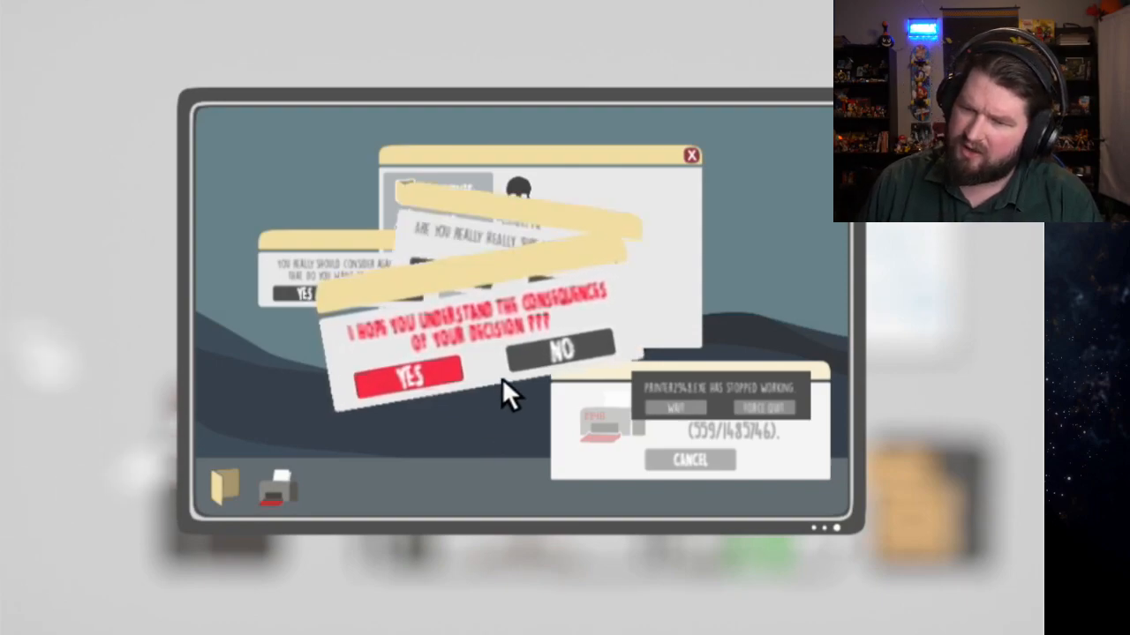
{"action": "mouse_move", "coordinate": [490, 339]}
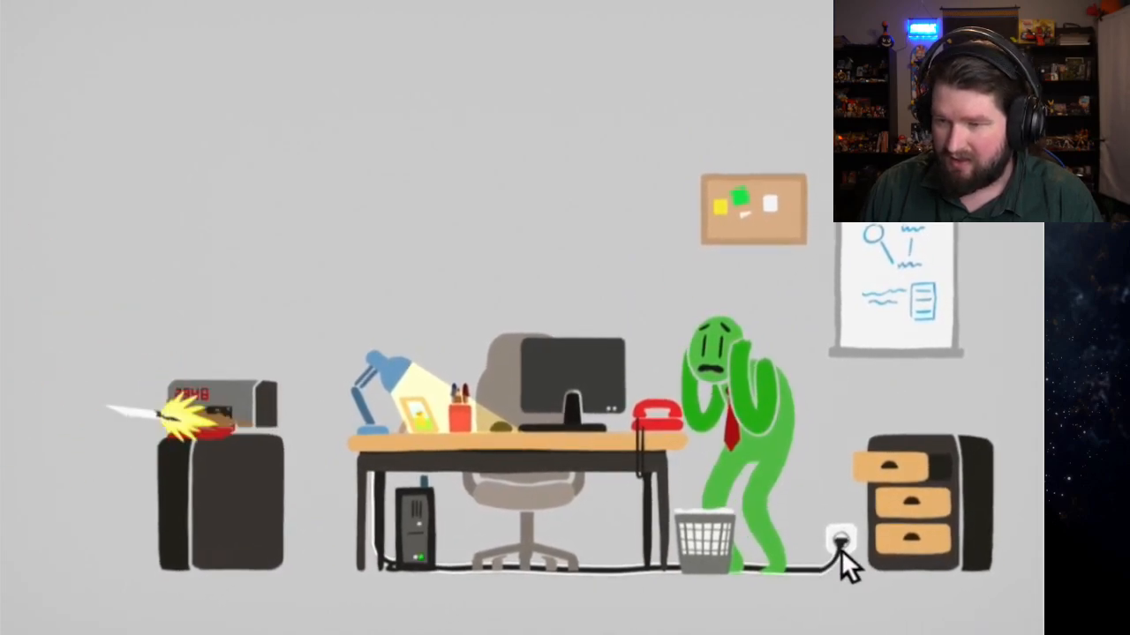
{"action": "mouse_move", "coordinate": [582, 402]}
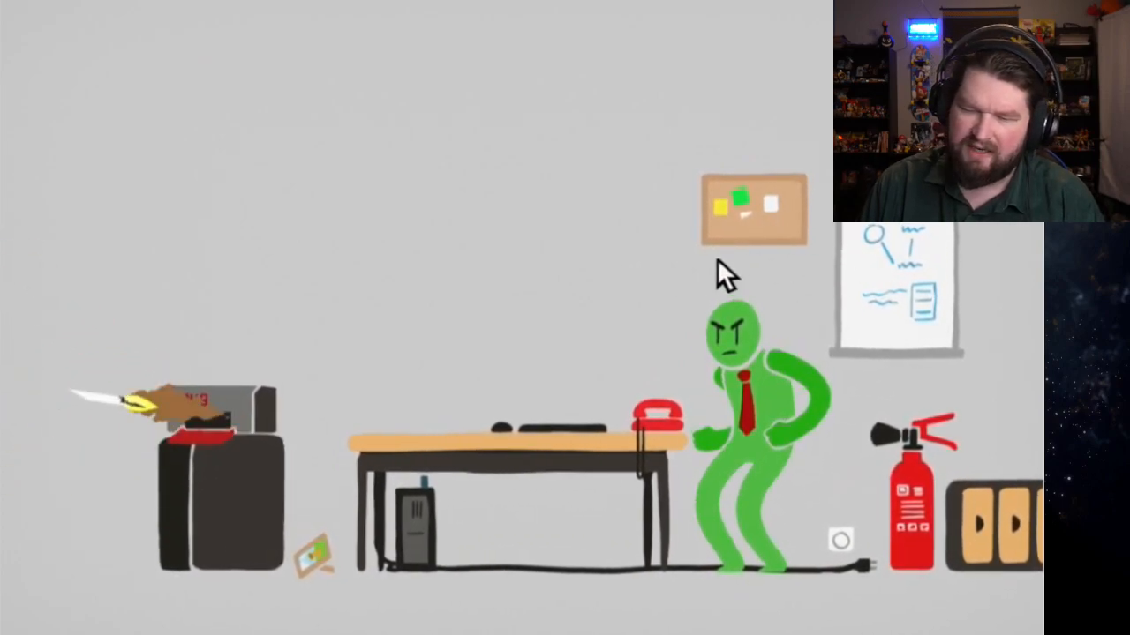
{"action": "mouse_move", "coordinate": [562, 381]}
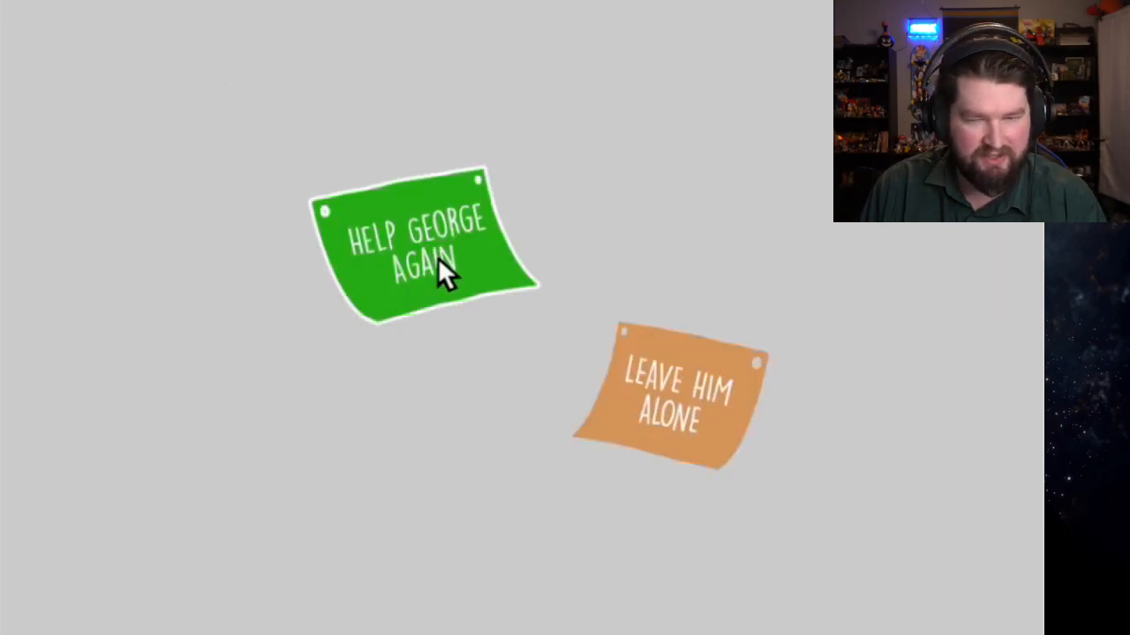
Step: Choose 'Help George again' to replay the office scene
{"action": "left_click", "coordinate": [420, 256]}
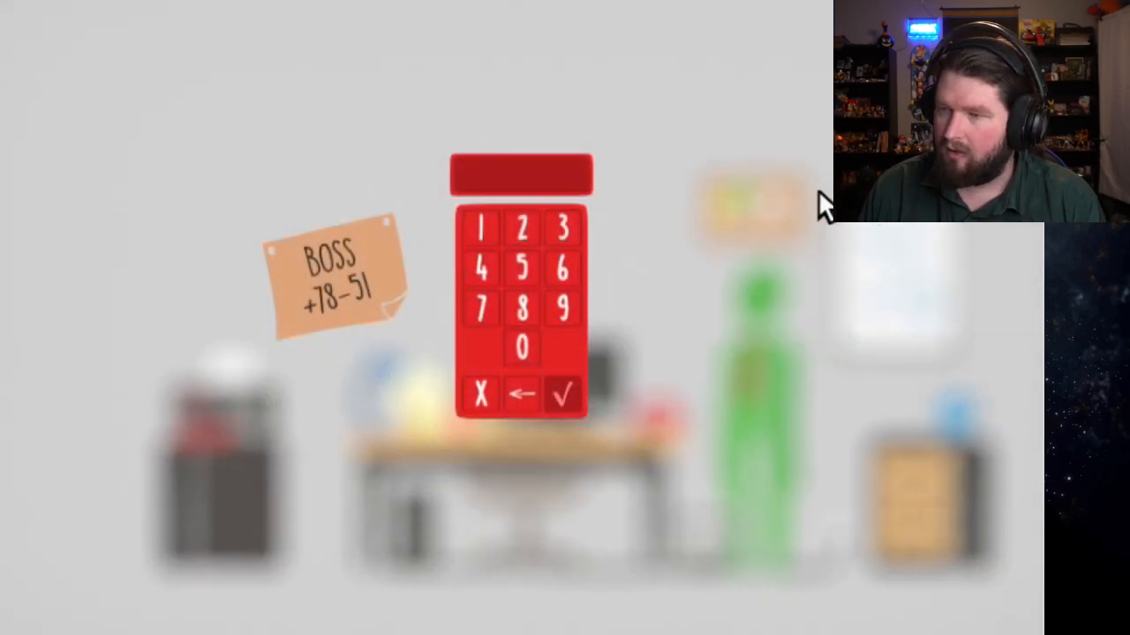
Step: Dial the boss's number 7851 and dismiss his call message
{"action": "left_click", "coordinate": [561, 228]}
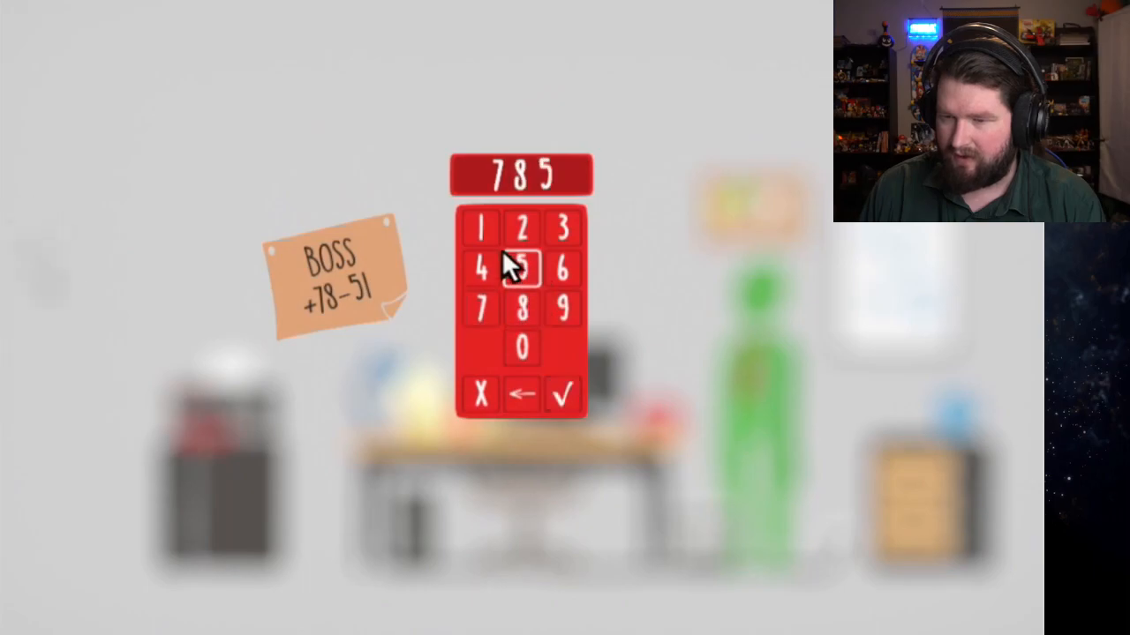
{"action": "left_click", "coordinate": [561, 393]}
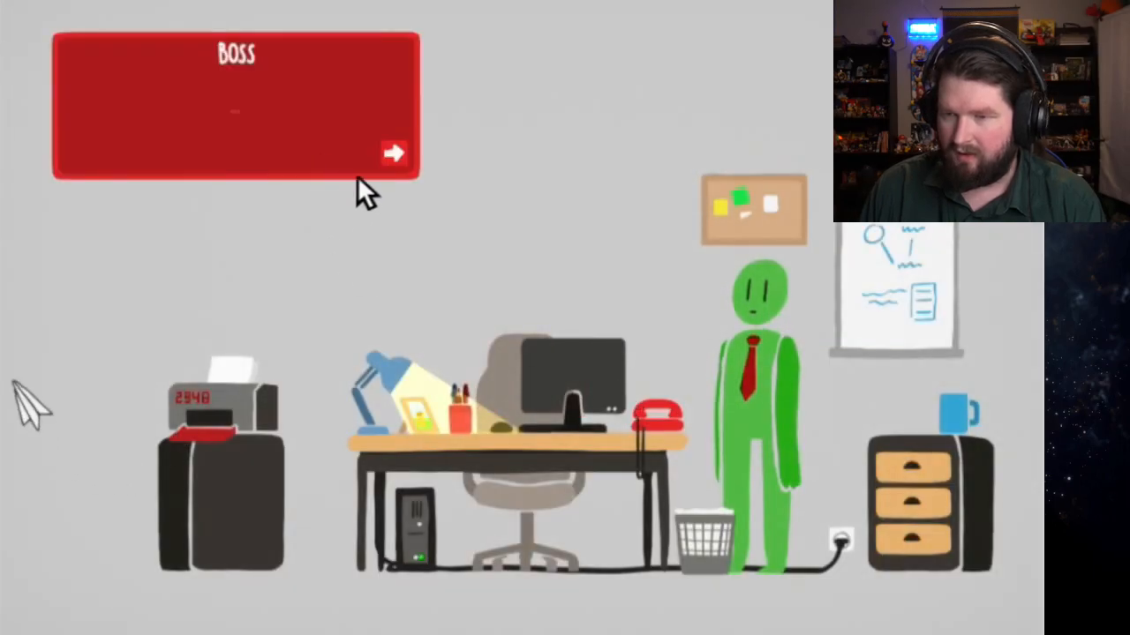
{"action": "left_click", "coordinate": [394, 152]}
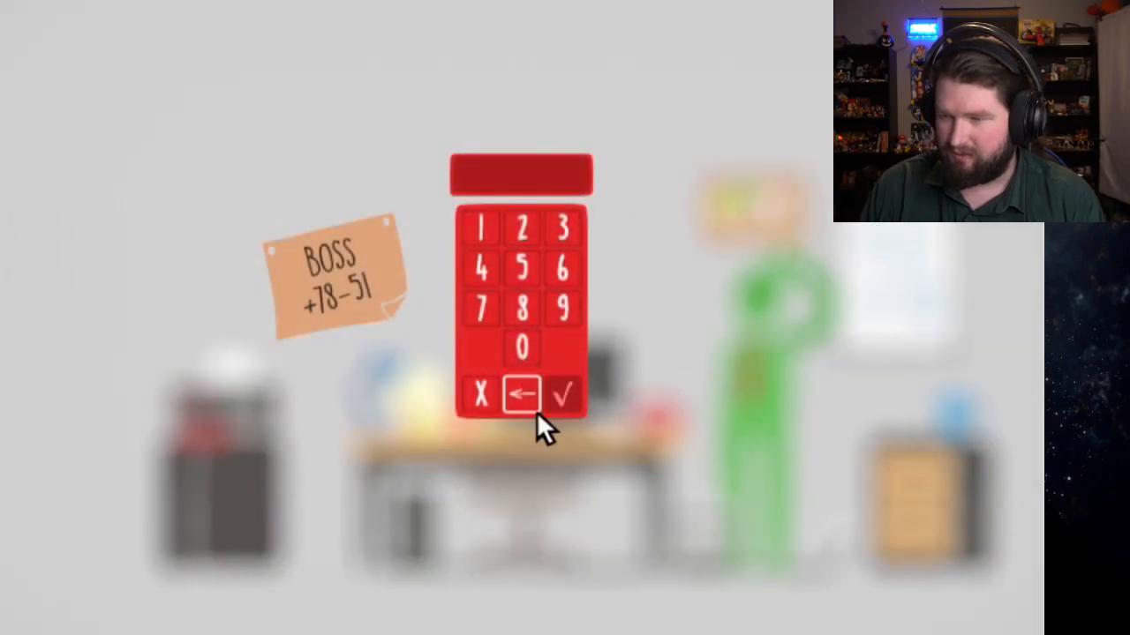
{"action": "mouse_move", "coordinate": [847, 226]}
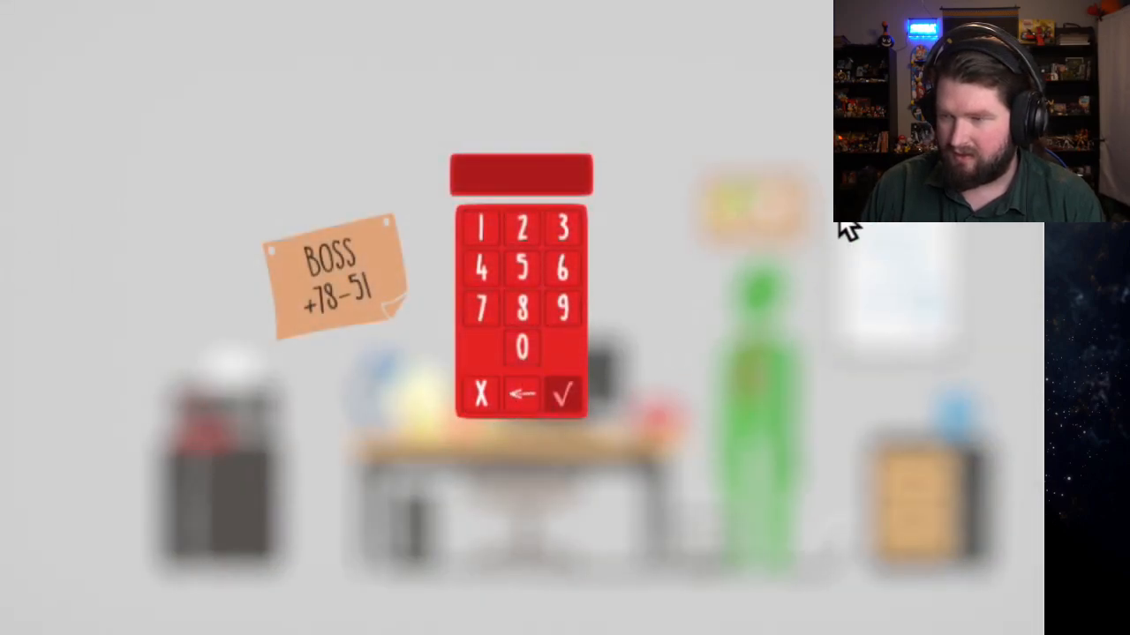
Step: Dial the printer's number 2848, dismiss the printers-cannot-be-called quip, and continue toward the computer
{"action": "left_click", "coordinate": [520, 228]}
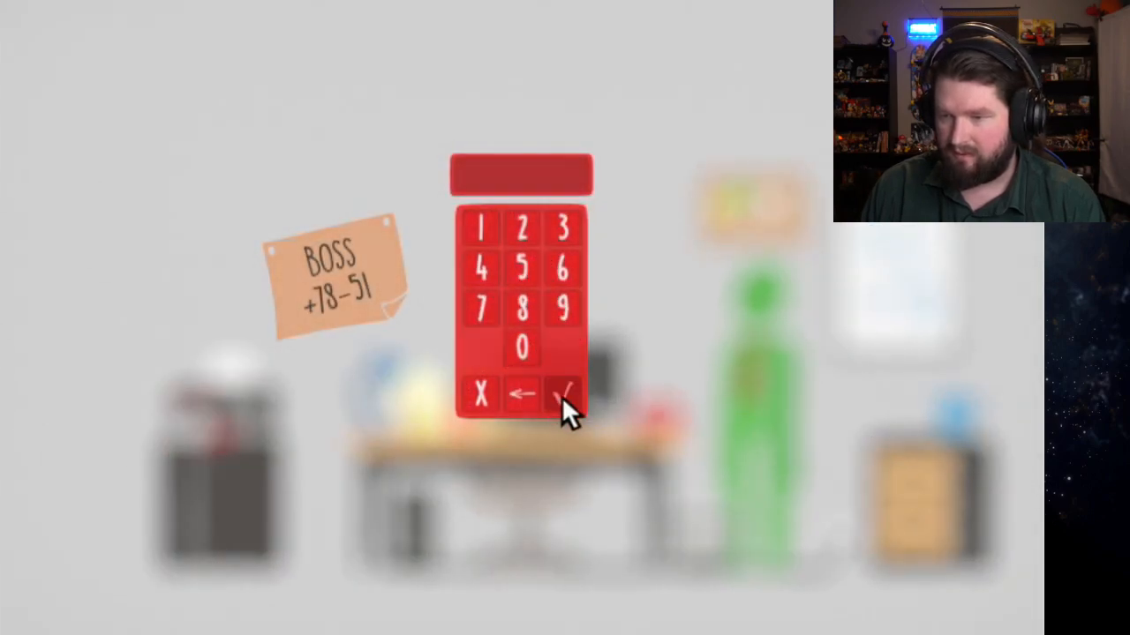
{"action": "left_click", "coordinate": [561, 396]}
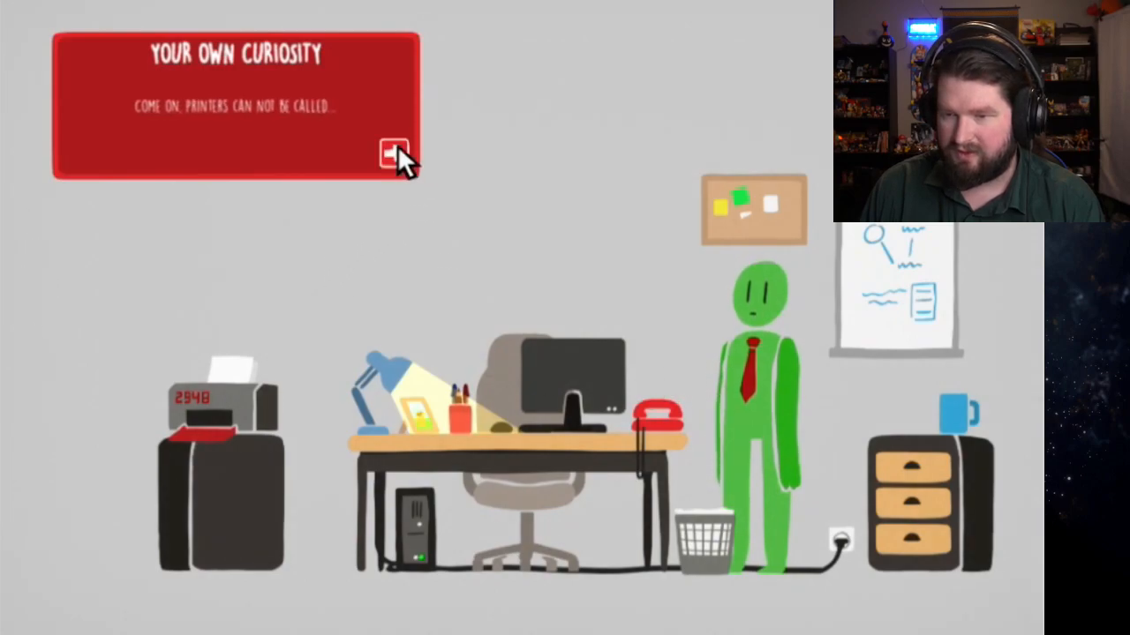
{"action": "left_click", "coordinate": [392, 151]}
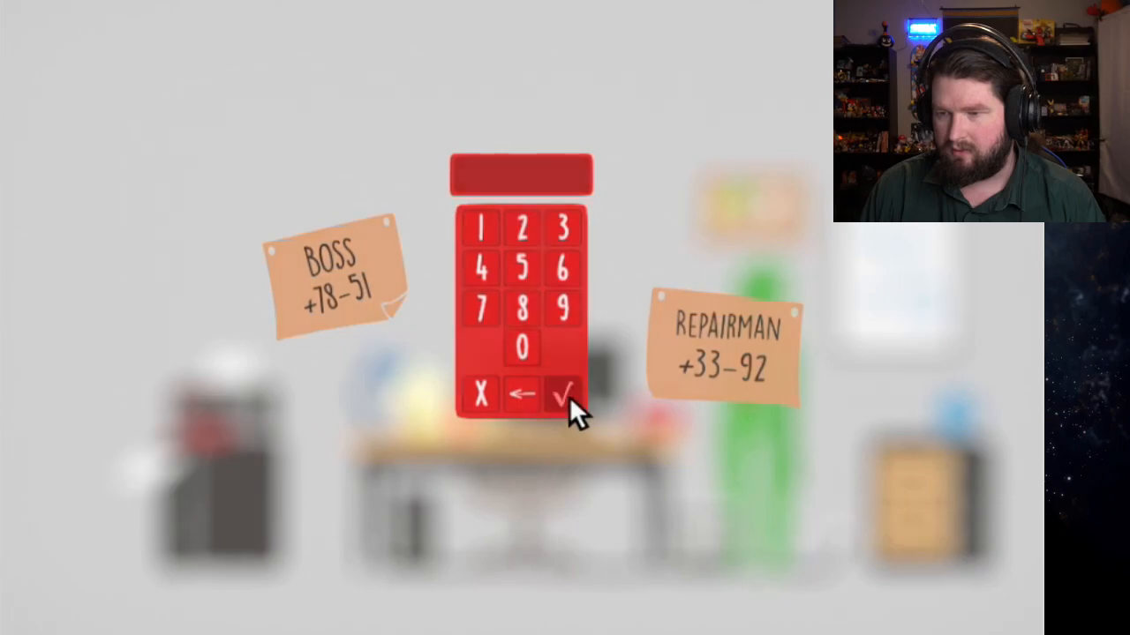
{"action": "left_click", "coordinate": [561, 395]}
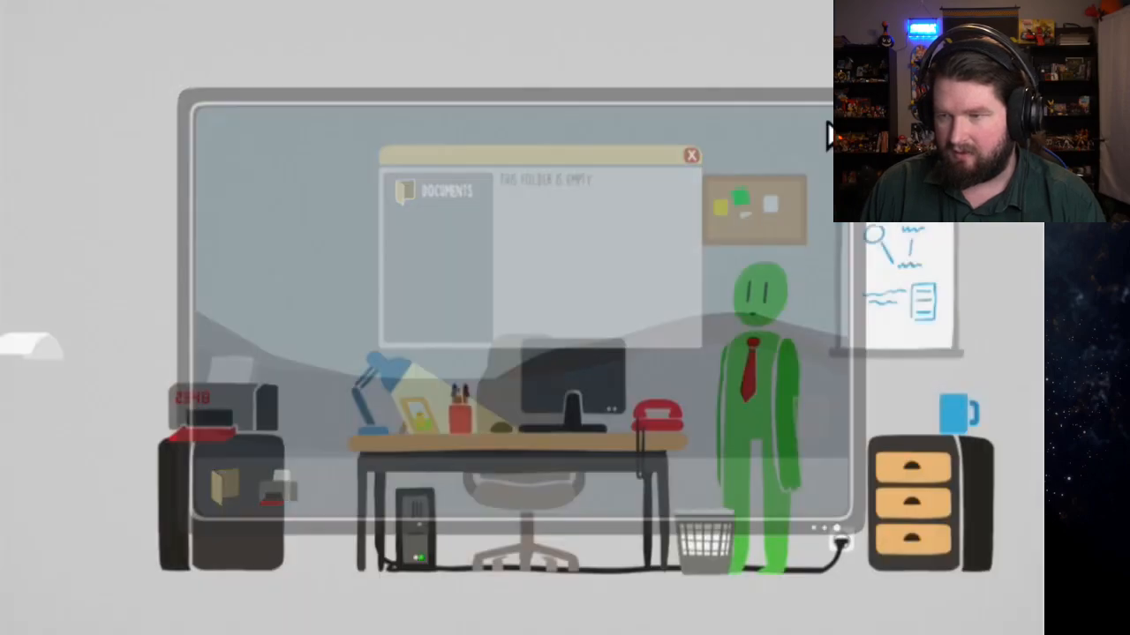
Step: Run the skull file from USB D:, accepting every warning dialog
{"action": "left_click", "coordinate": [692, 155]}
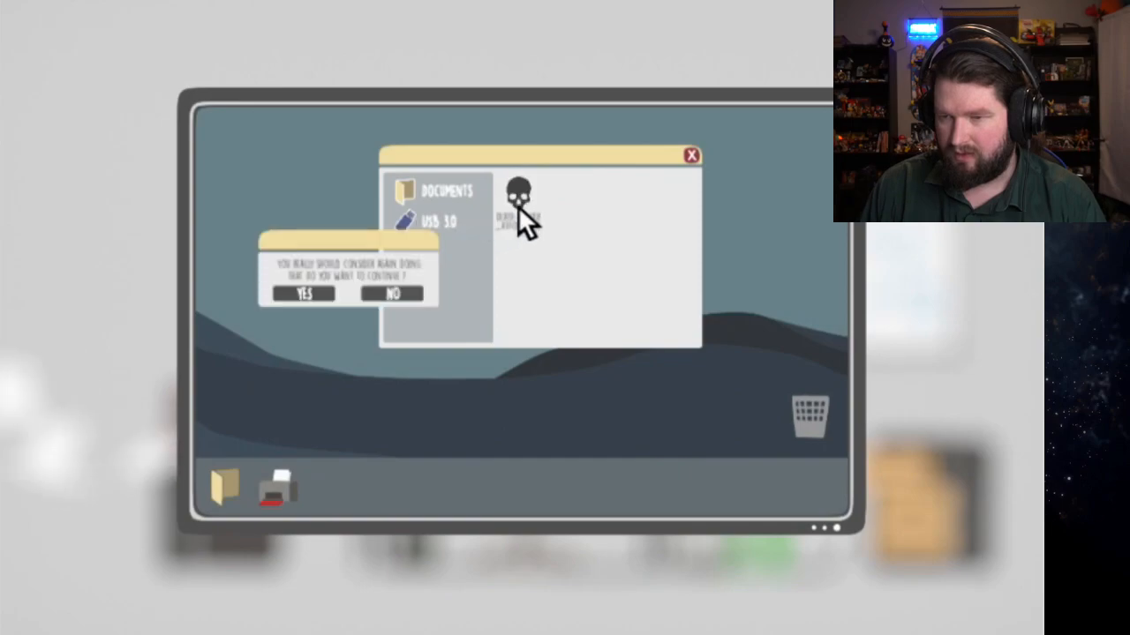
{"action": "left_click", "coordinate": [304, 293]}
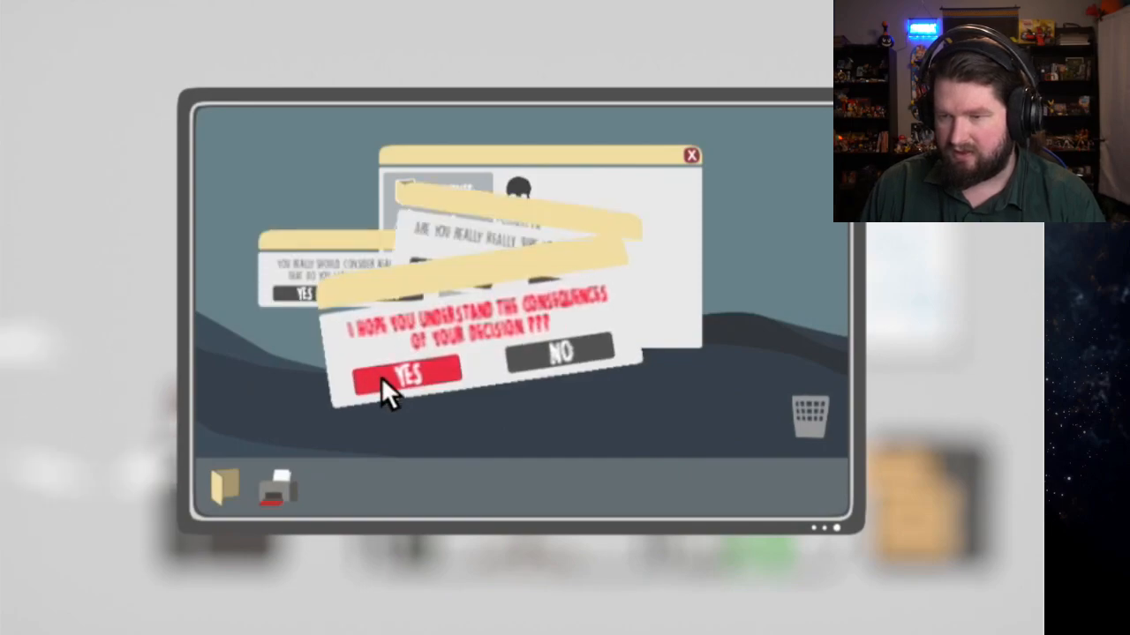
{"action": "left_click", "coordinate": [405, 375]}
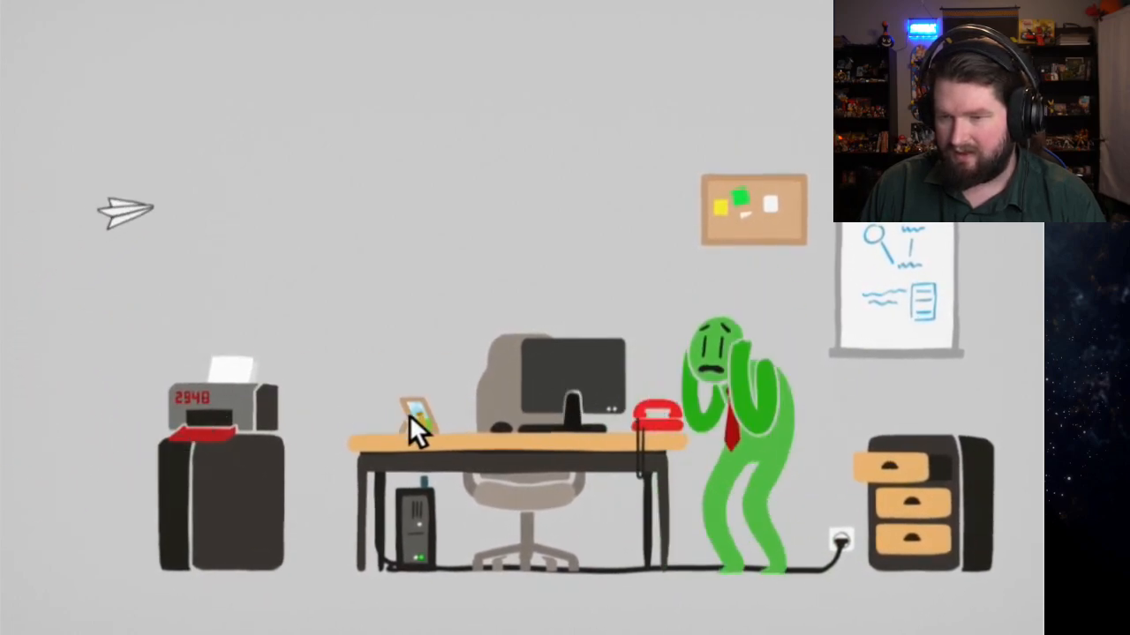
Step: Bring up the red desk phone's keypad for dialling
{"action": "left_click", "coordinate": [415, 415]}
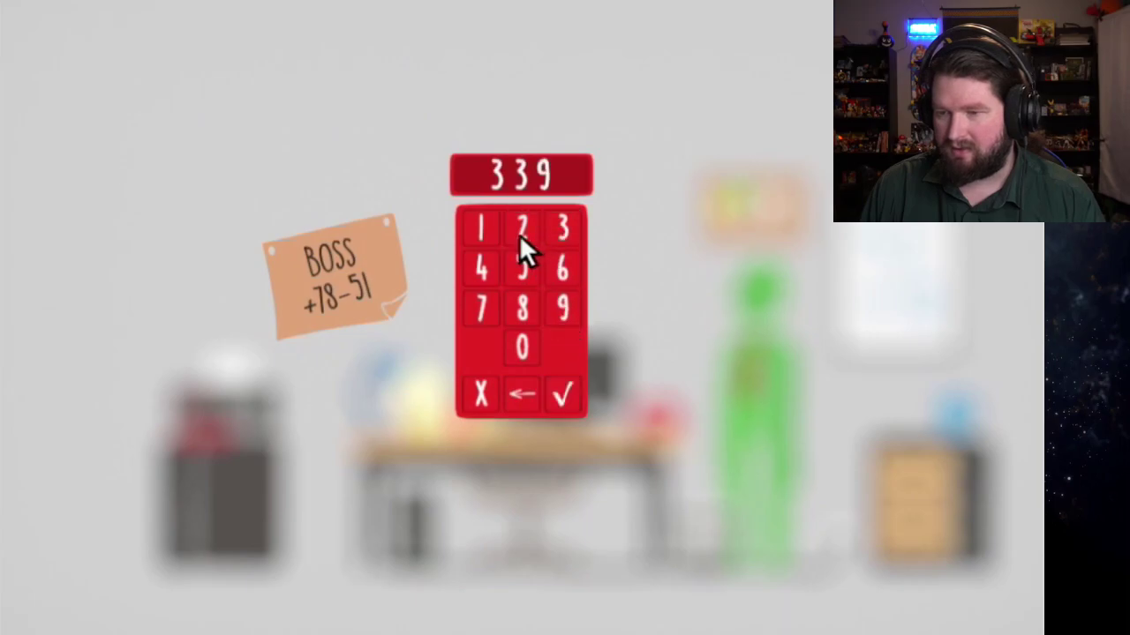
Step: Complete and call the repairman's number 3392
{"action": "left_click", "coordinate": [520, 229]}
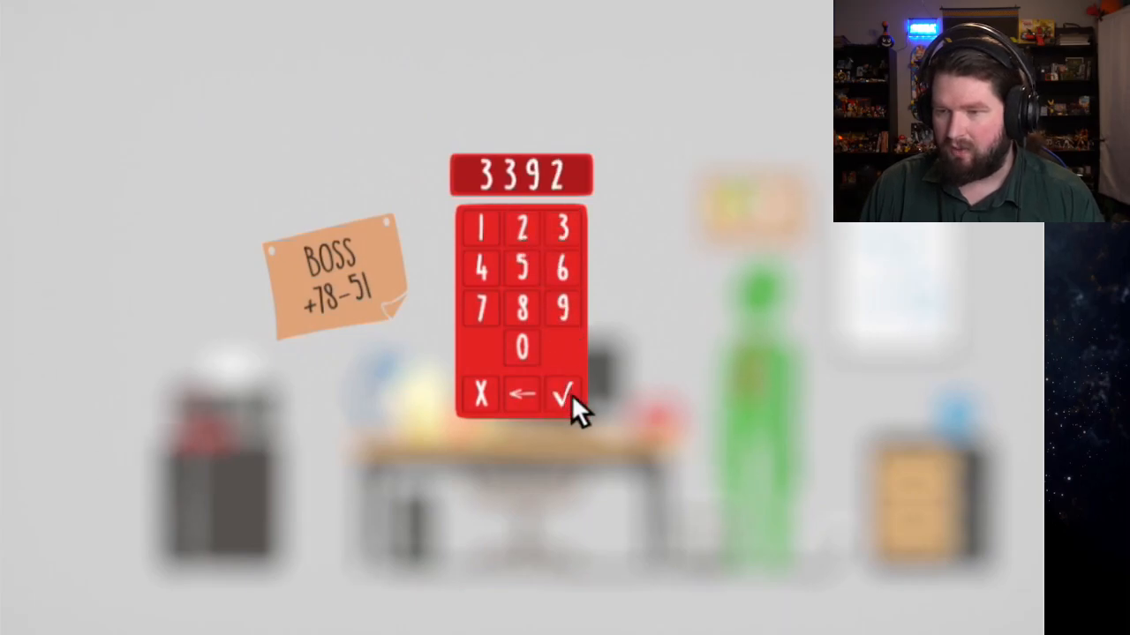
{"action": "left_click", "coordinate": [561, 395]}
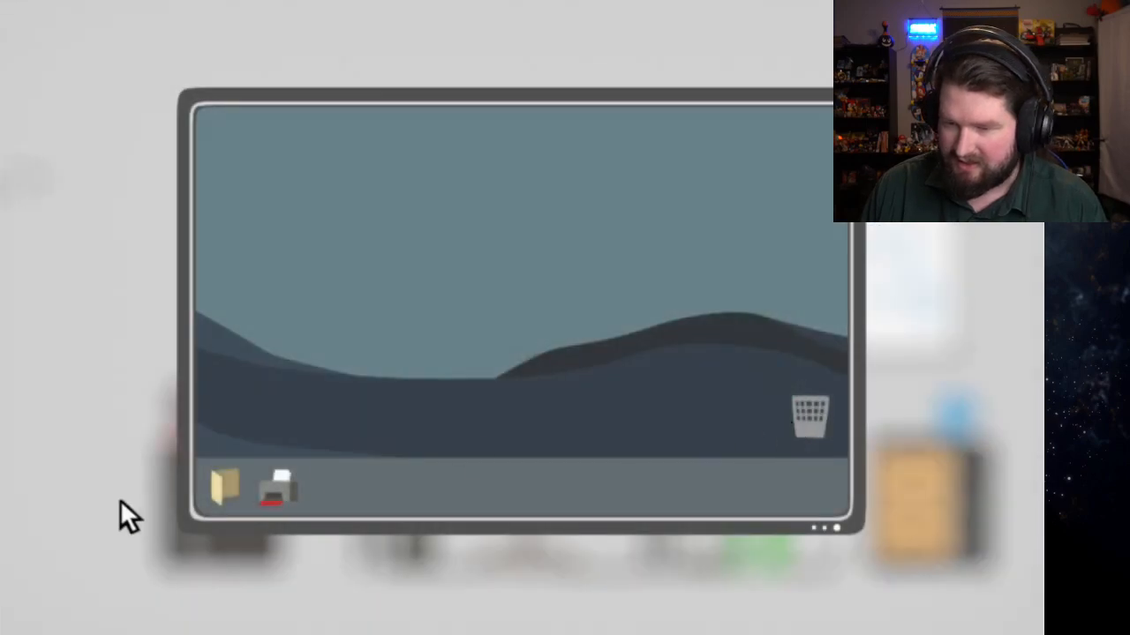
Step: Reopen the printing progress window so the counter shows the job running at 1391 of 1483546
{"action": "left_click", "coordinate": [279, 491]}
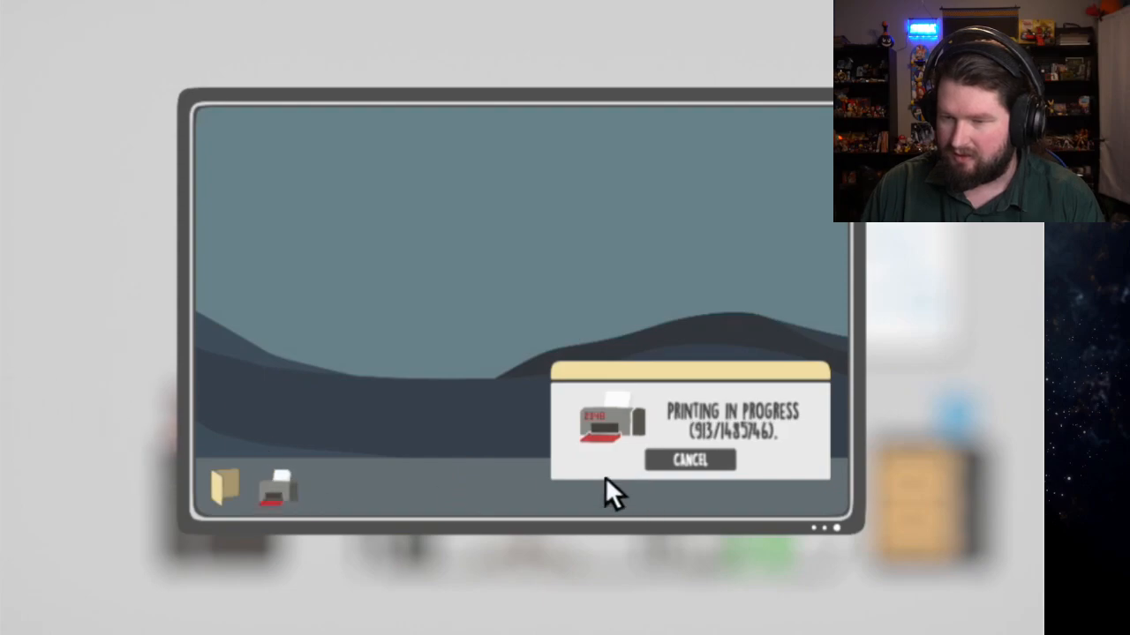
{"action": "left_click", "coordinate": [688, 458]}
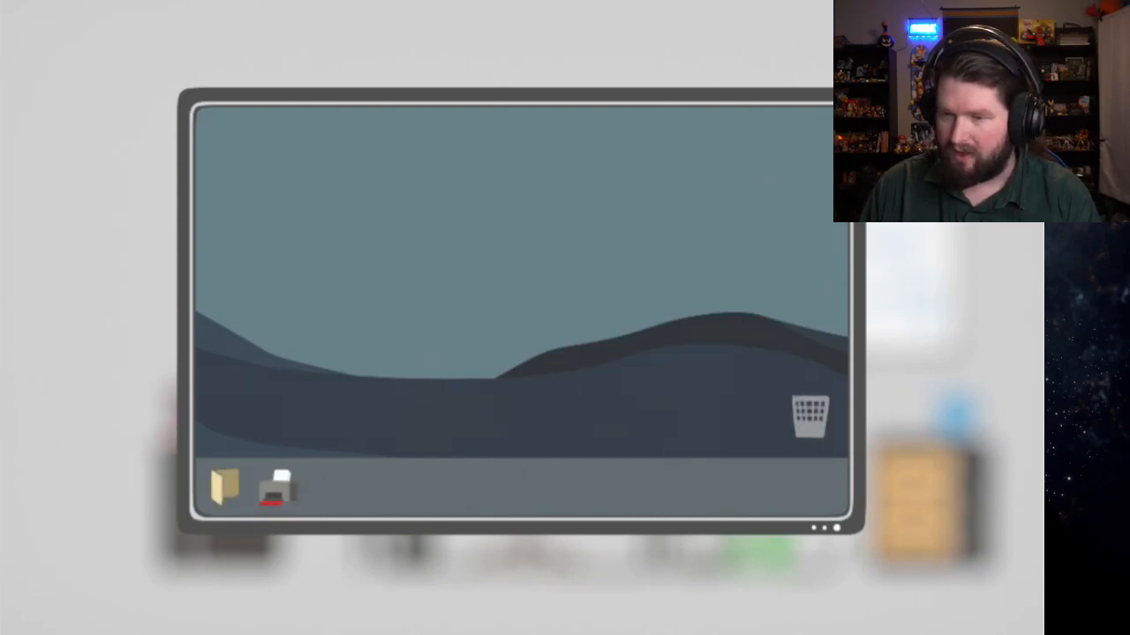
{"action": "mouse_move", "coordinate": [281, 494]}
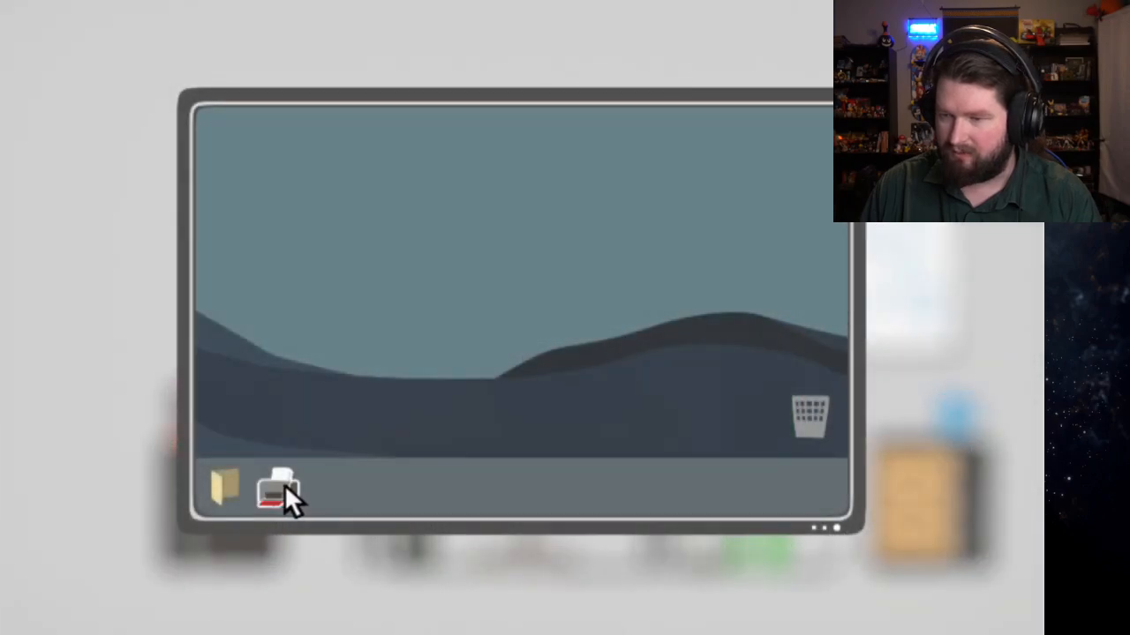
{"action": "left_click", "coordinate": [279, 493]}
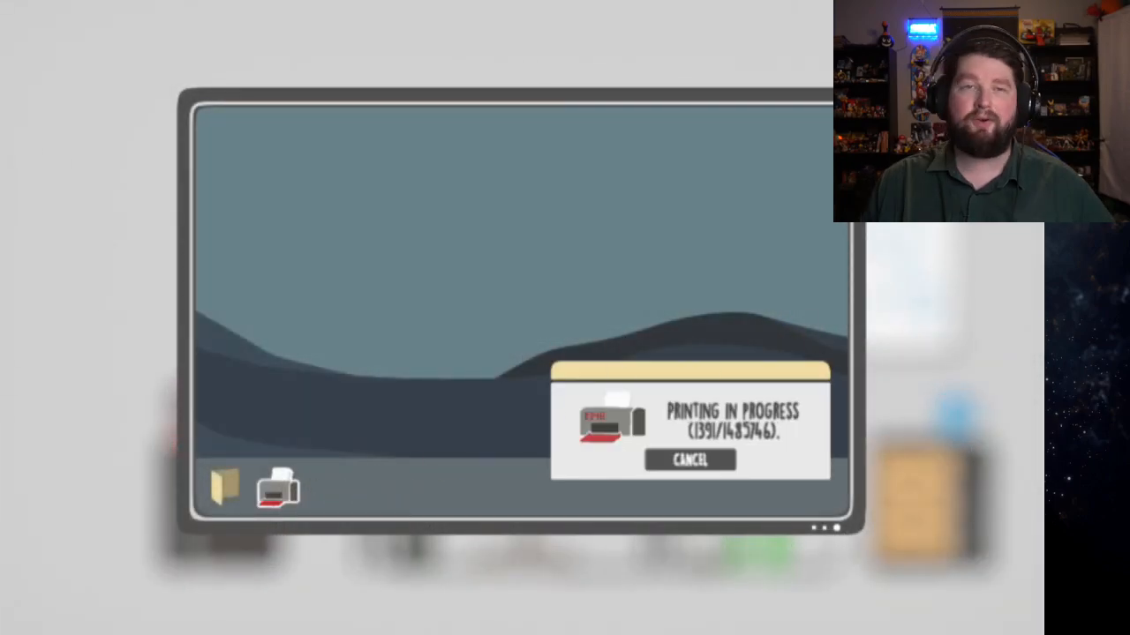